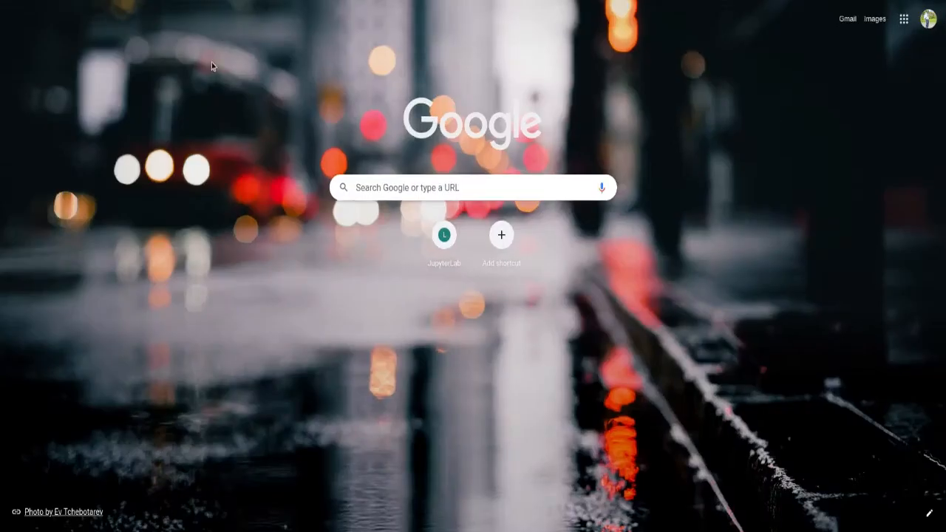
mouse_move(218, 111)
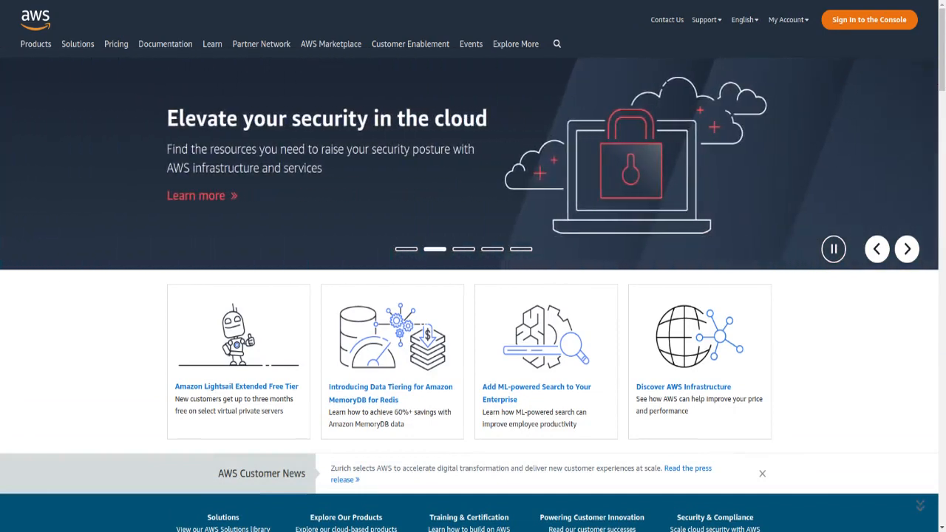
mouse_move(857, 31)
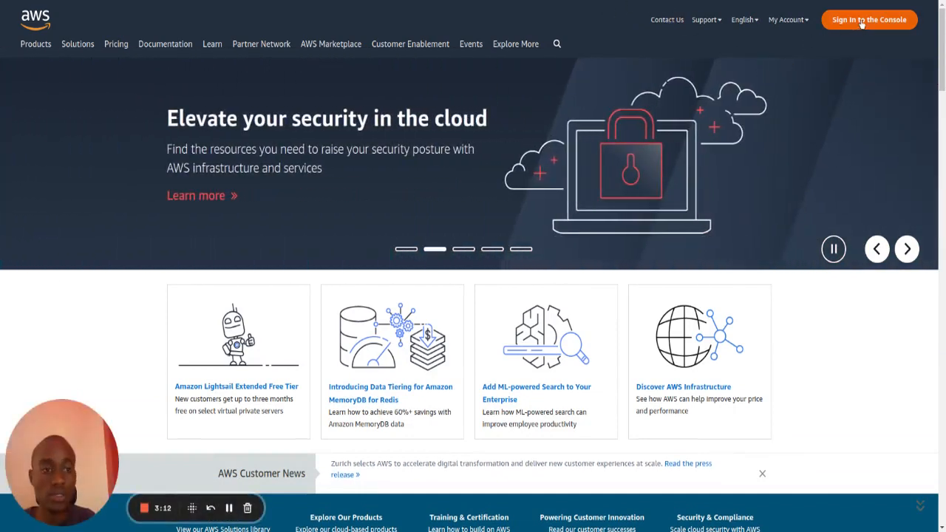
- Sign in to the AWS Management Console from the AWS homepage
click(869, 20)
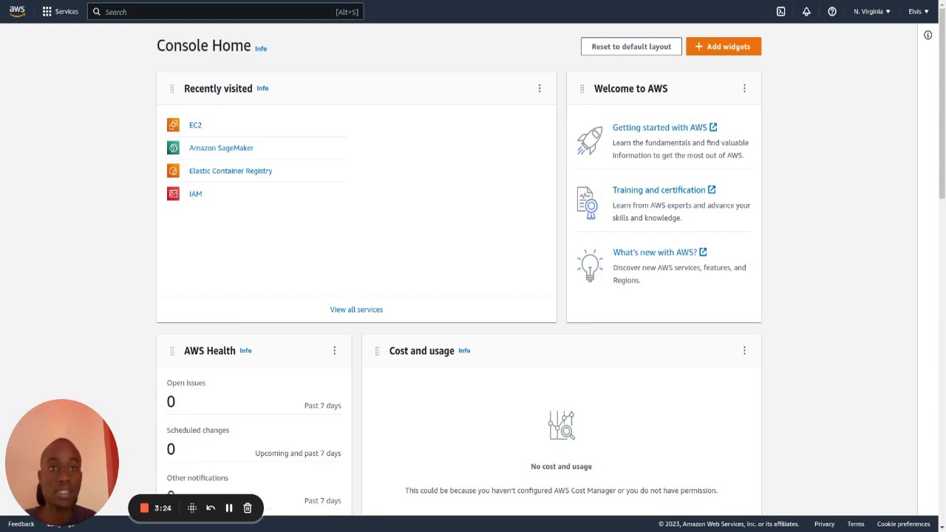
mouse_move(452, 200)
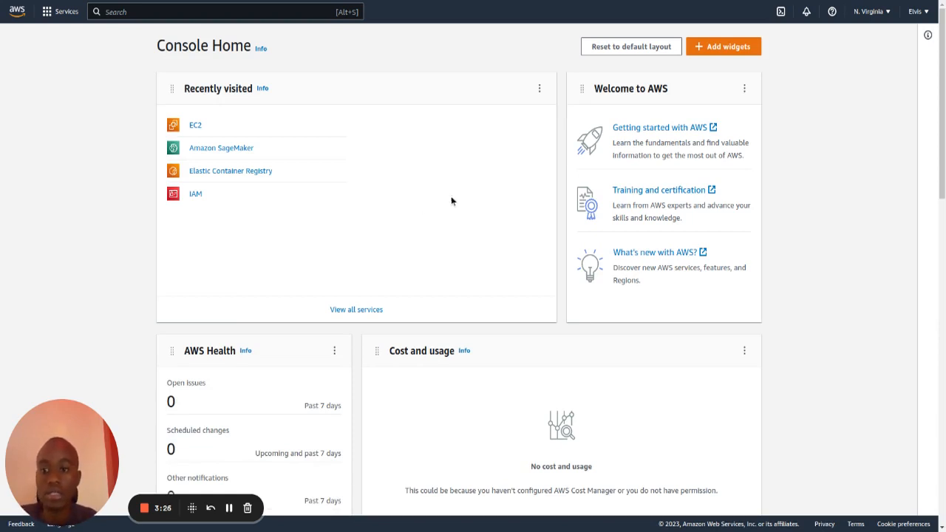
- Find EC2 through the services search and show its empty Instances list
click(205, 11)
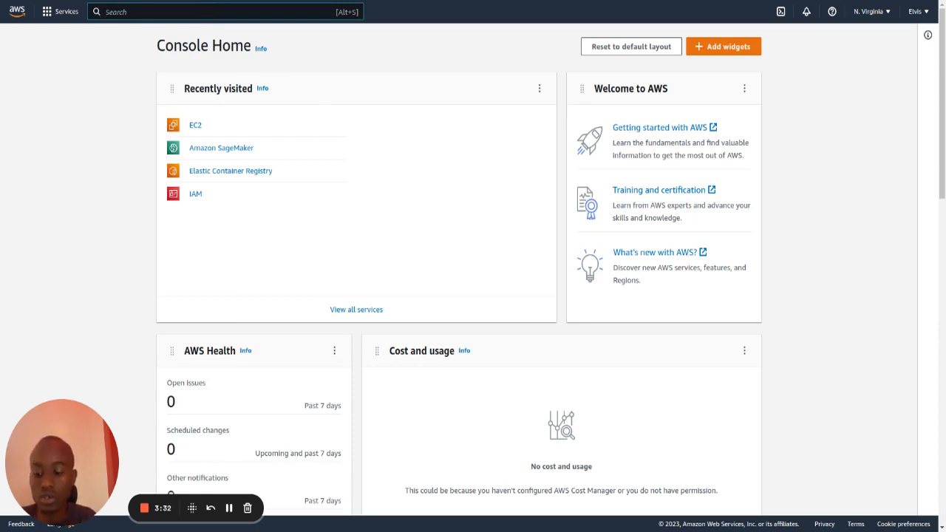
text(EC2)
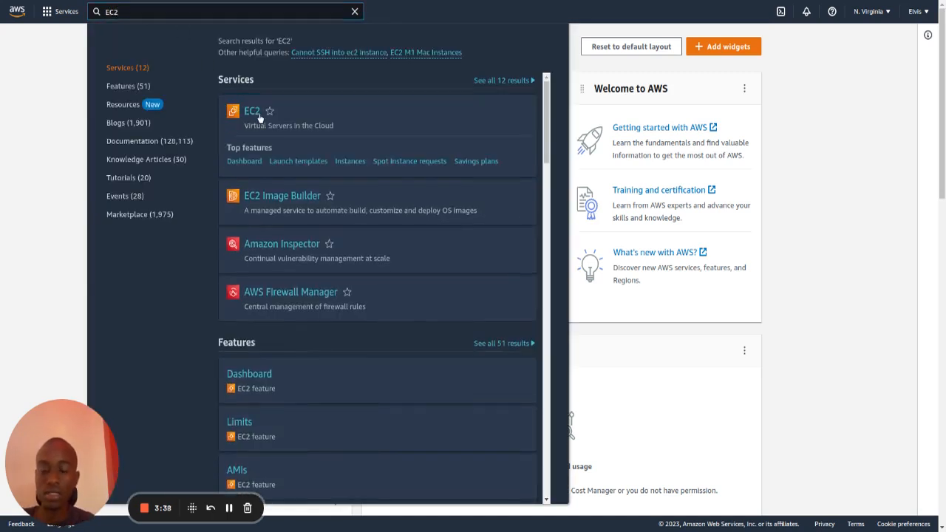
click(251, 111)
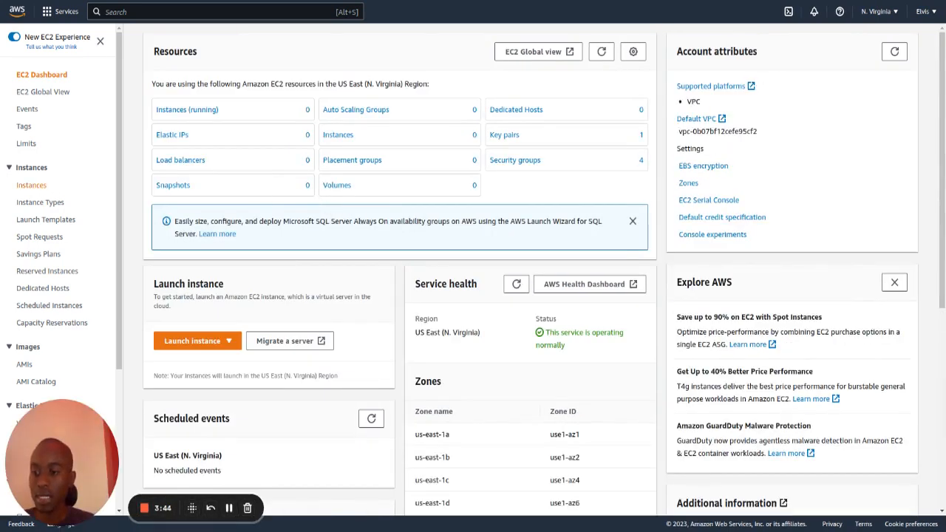
click(32, 185)
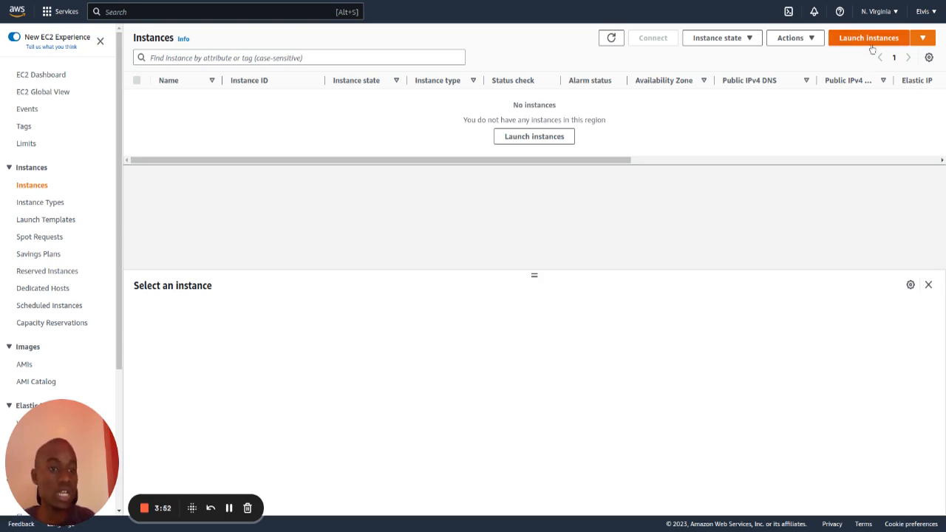
- Launch a new instance and enter the name JupyterHubTutorial
click(875, 37)
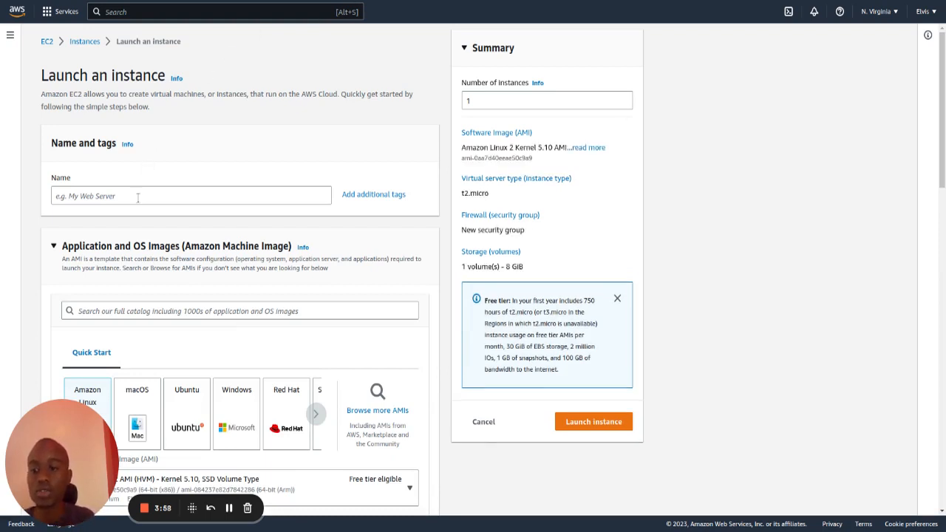
click(190, 195)
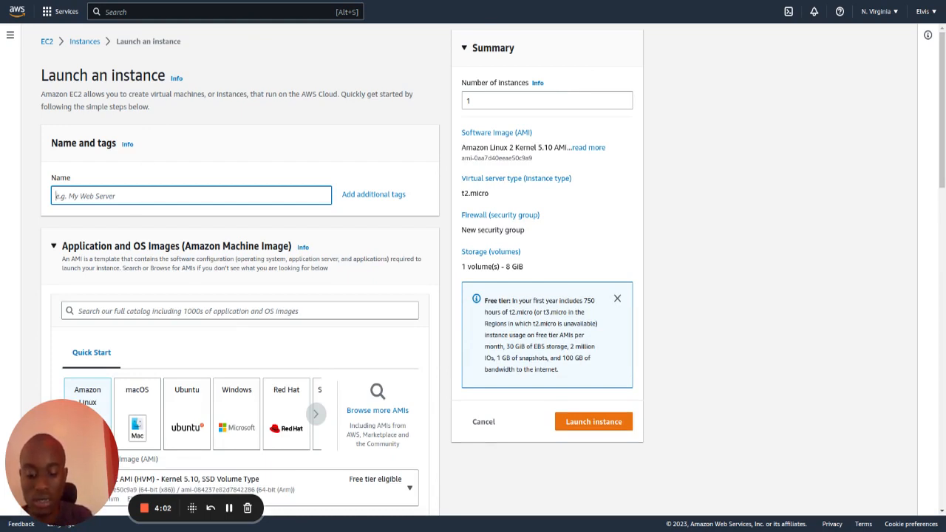
text(JupyterHubTutorial)
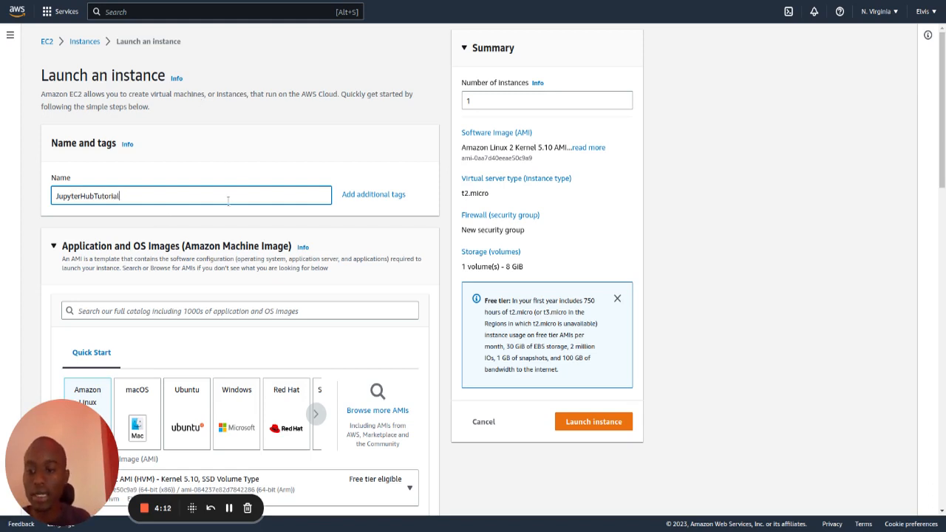
- Choose the Ubuntu Server 22.04 LTS image, keeping instance type t2.micro
scroll(down, 3)
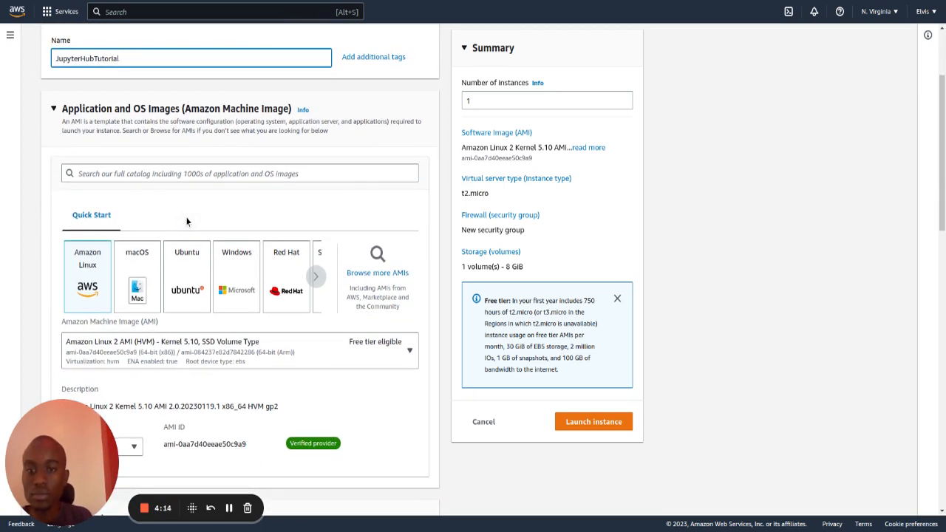
scroll(down, 3)
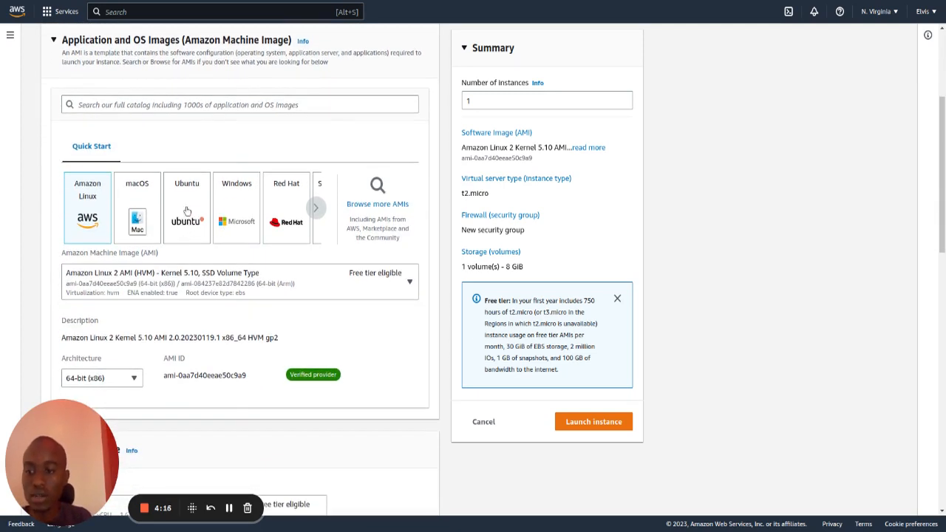
click(186, 207)
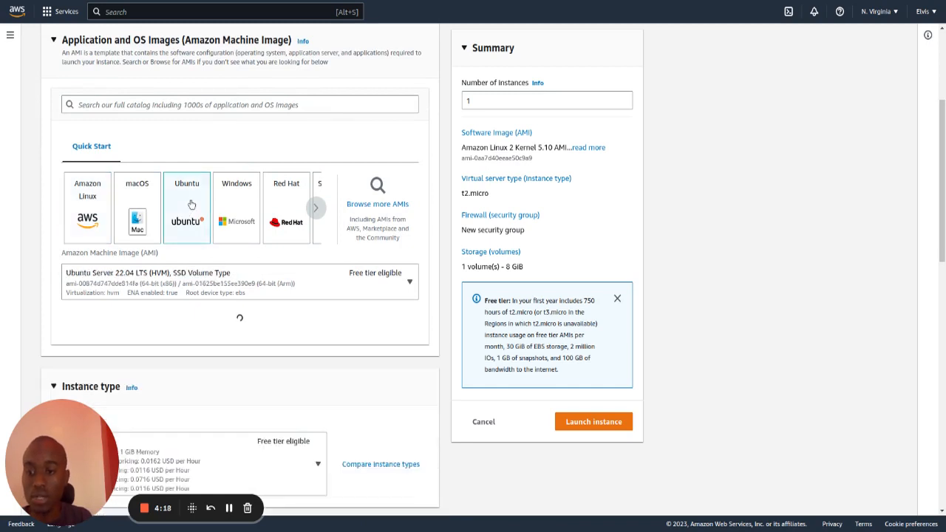
scroll(down, 3)
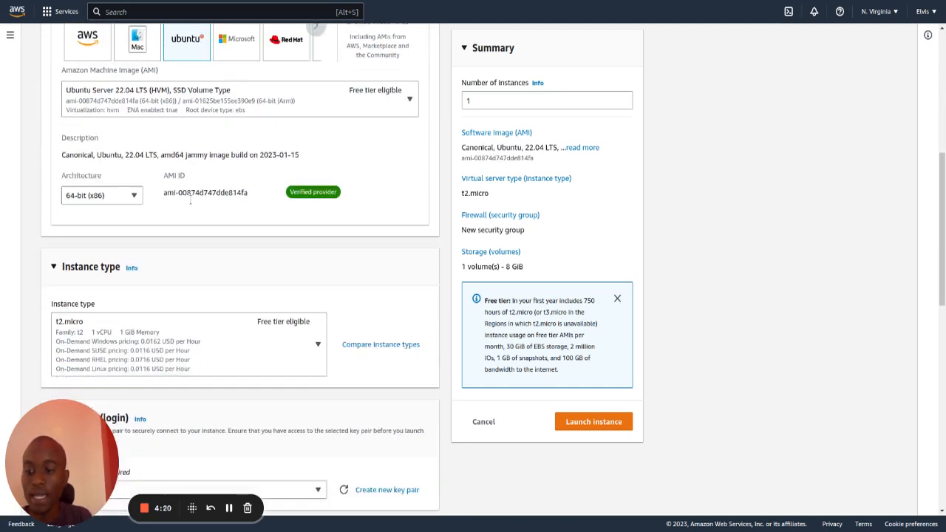
scroll(down, 3)
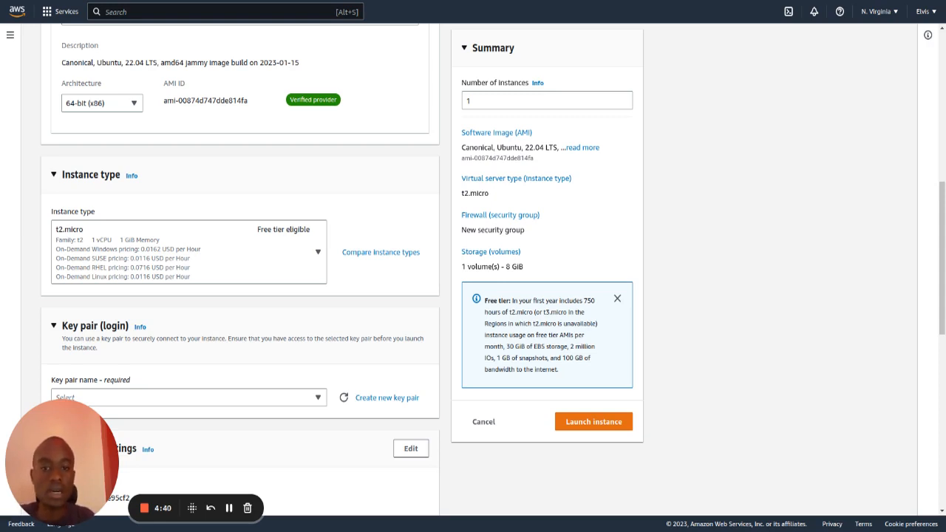
mouse_move(391, 7)
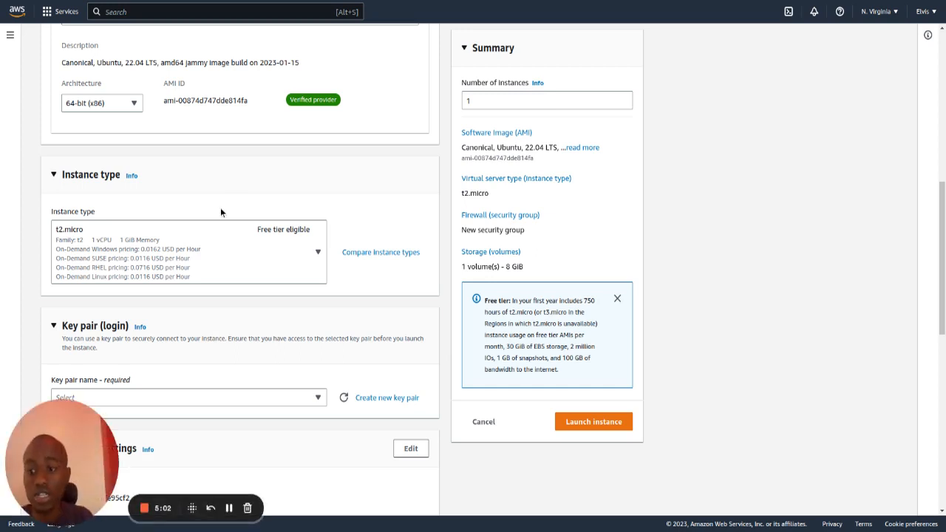
mouse_move(251, 200)
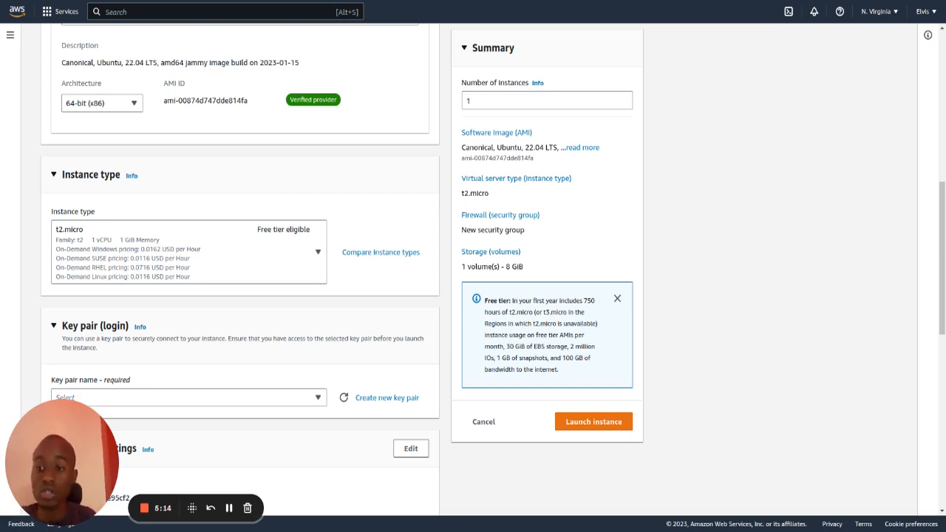
mouse_move(304, 269)
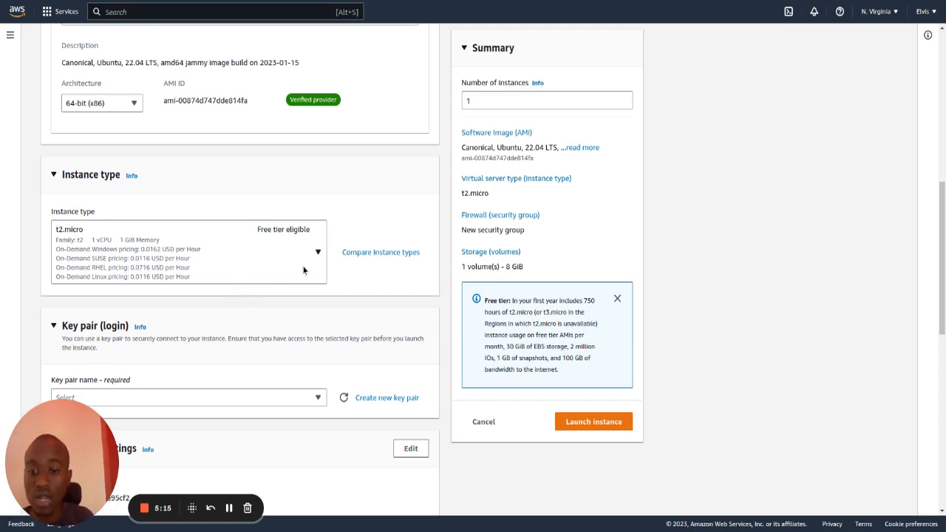
- Open the key pair dropdown listing JupyterHubTutorial_key
scroll(down, 3)
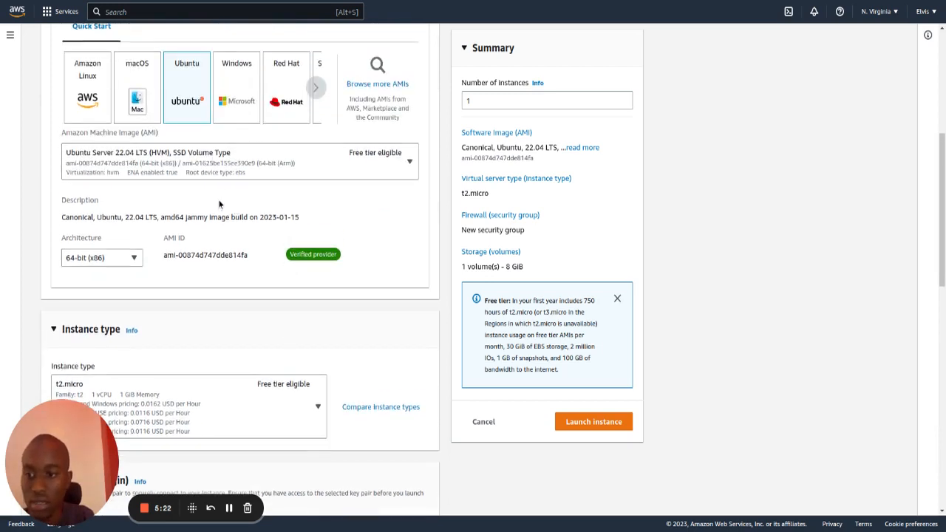
scroll(down, 3)
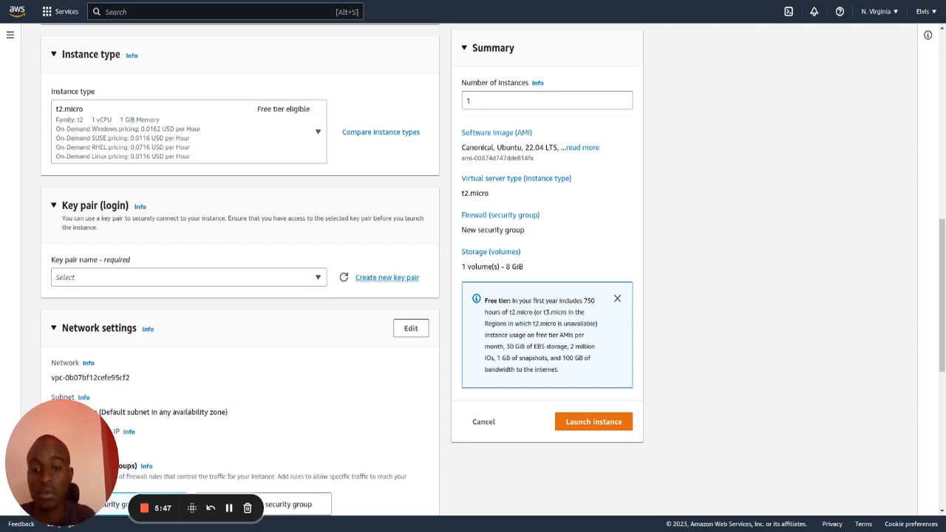
click(188, 277)
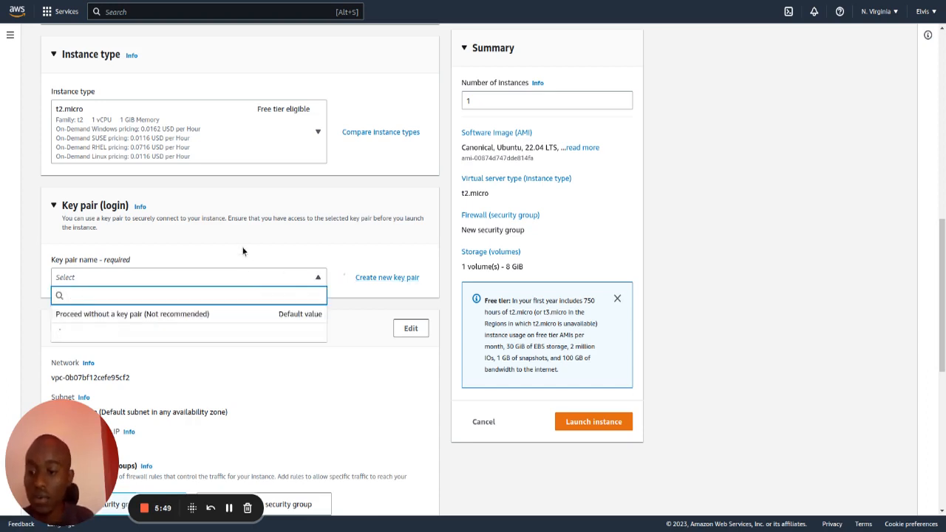
click(189, 295)
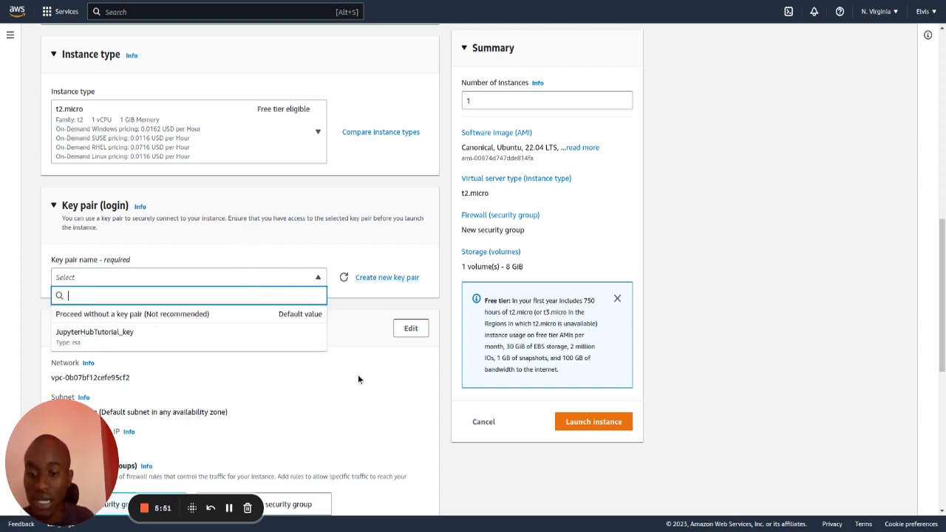
scroll(down, 3)
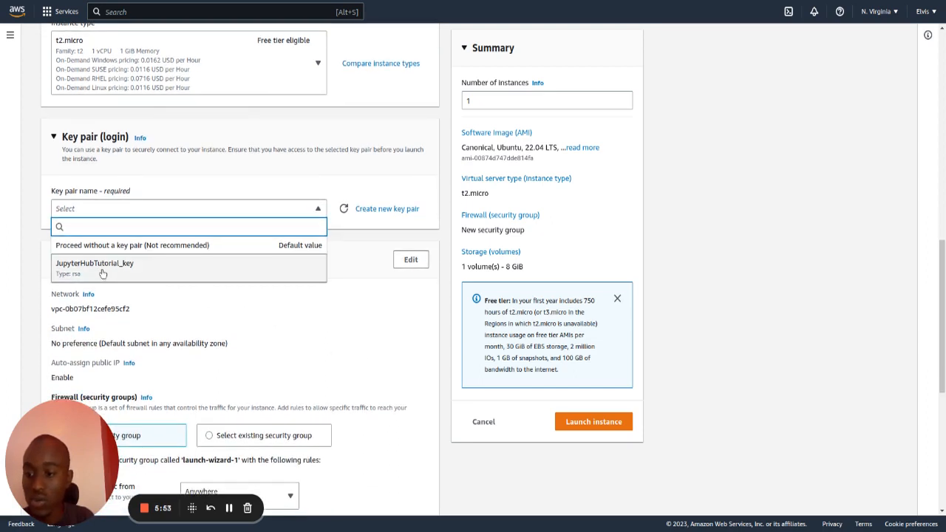
mouse_move(137, 274)
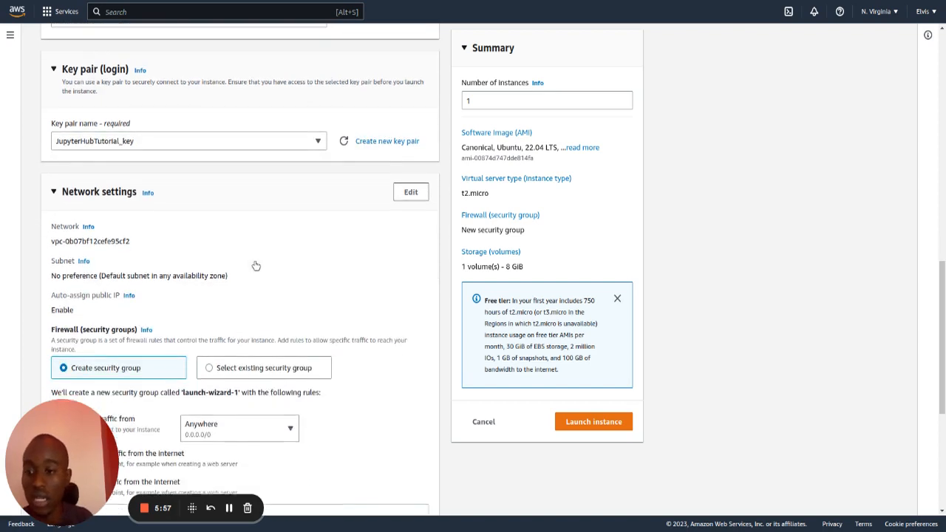
- Allow HTTPS and HTTP traffic alongside SSH, dismissing the 0.0.0.0/0 warning
scroll(down, 3)
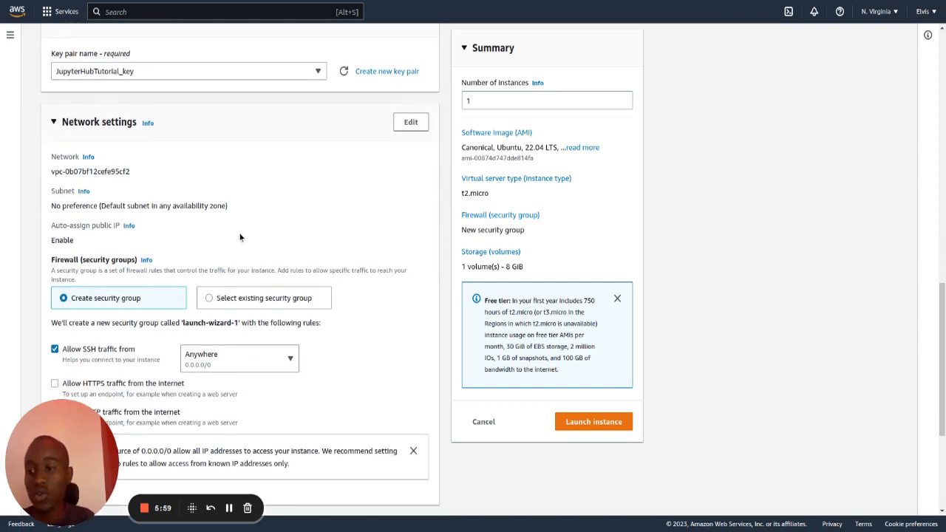
mouse_move(245, 234)
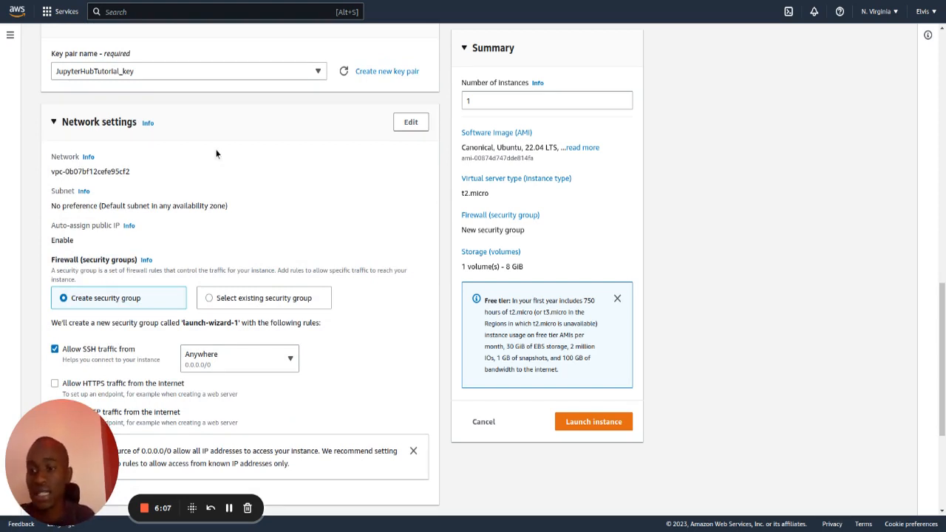
scroll(down, 3)
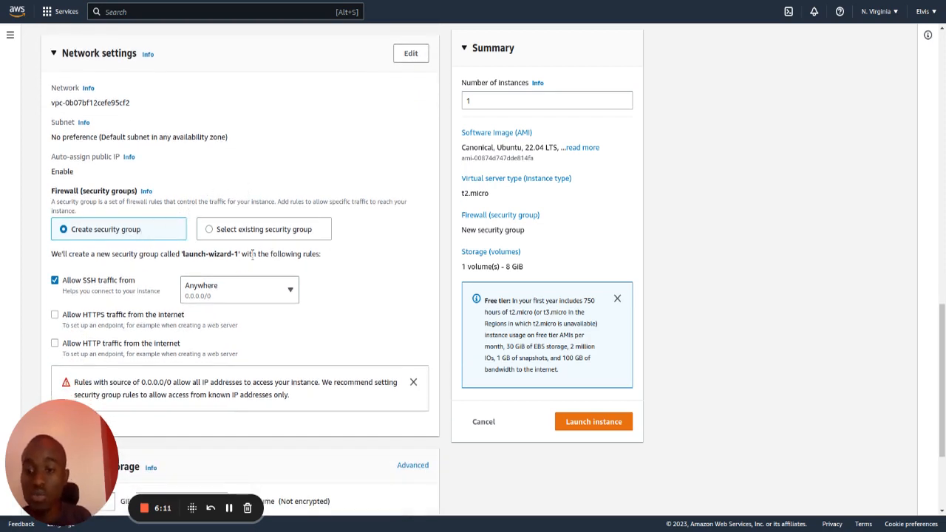
mouse_move(328, 271)
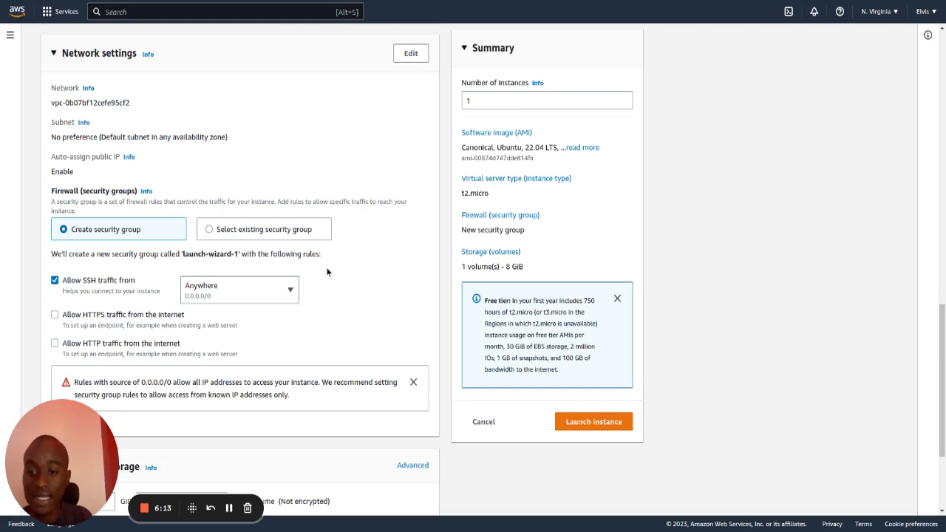
scroll(down, 3)
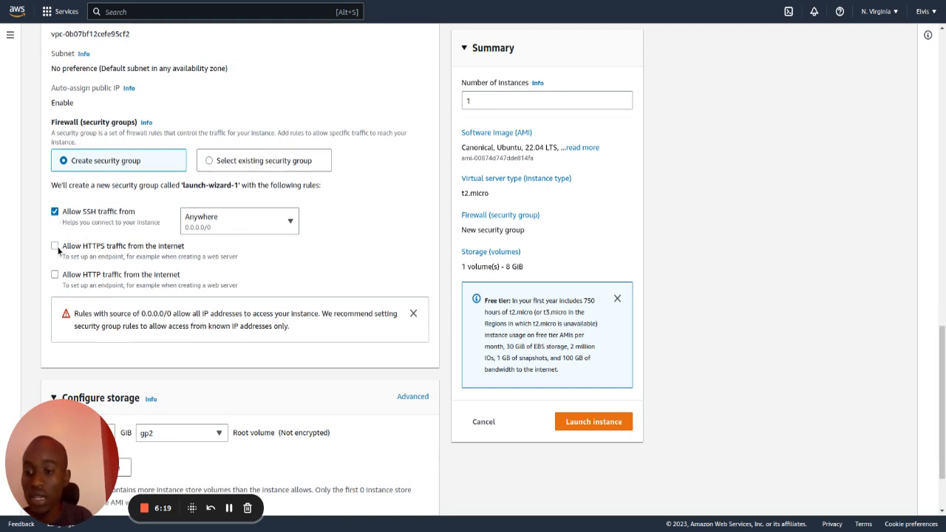
click(54, 246)
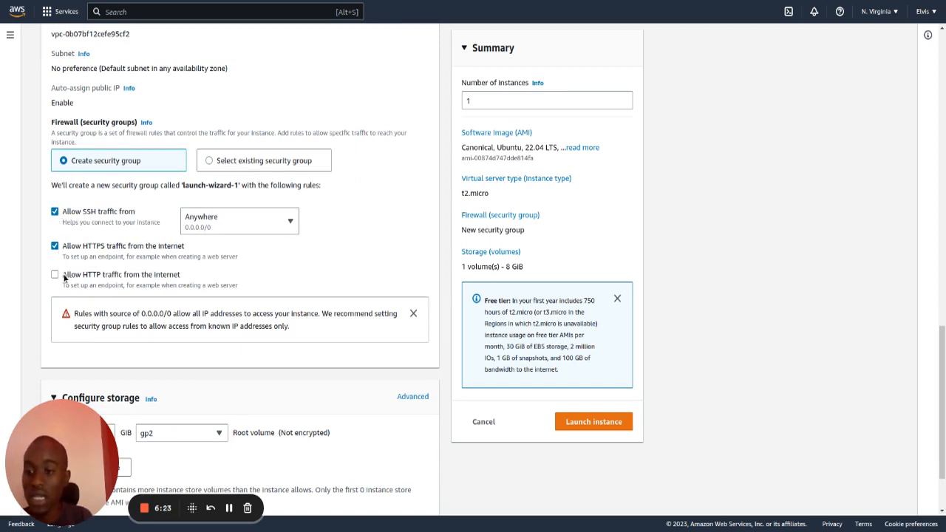
click(53, 274)
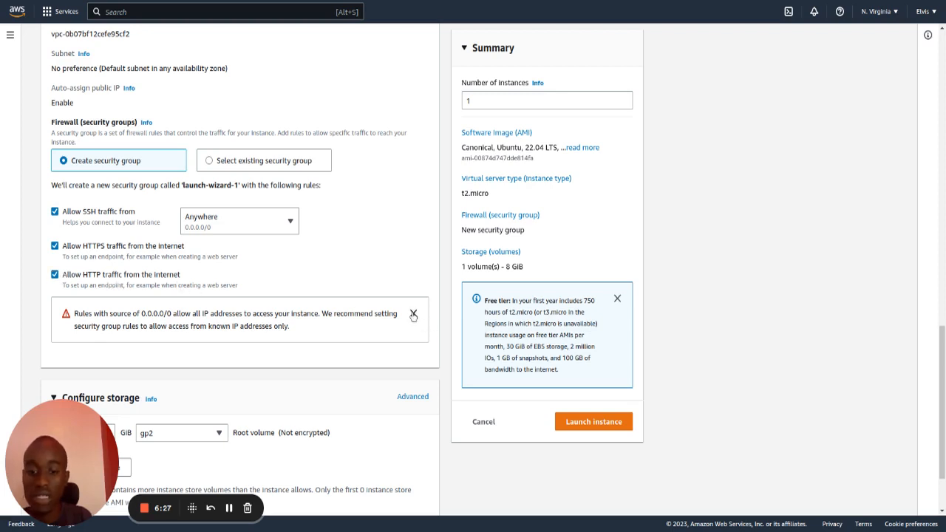
click(412, 314)
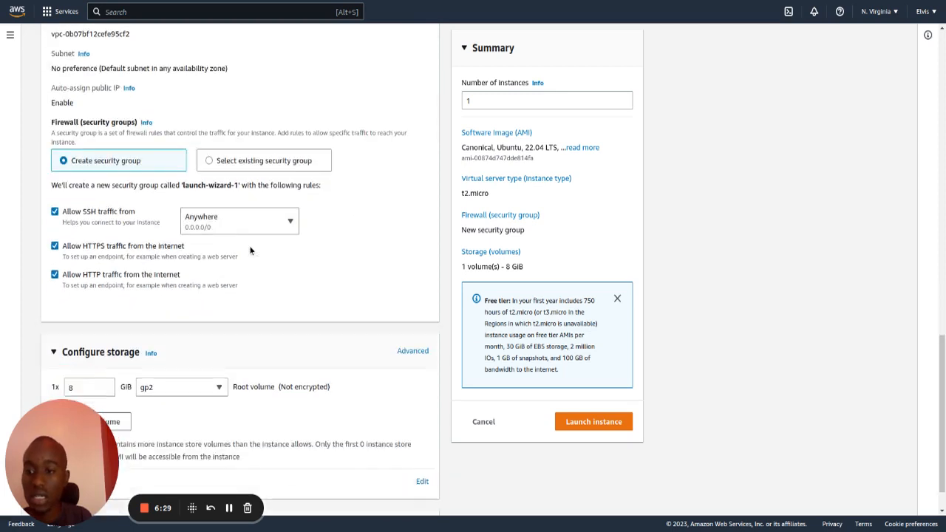
- Expand Advanced details and scroll to the empty User data field
scroll(down, 3)
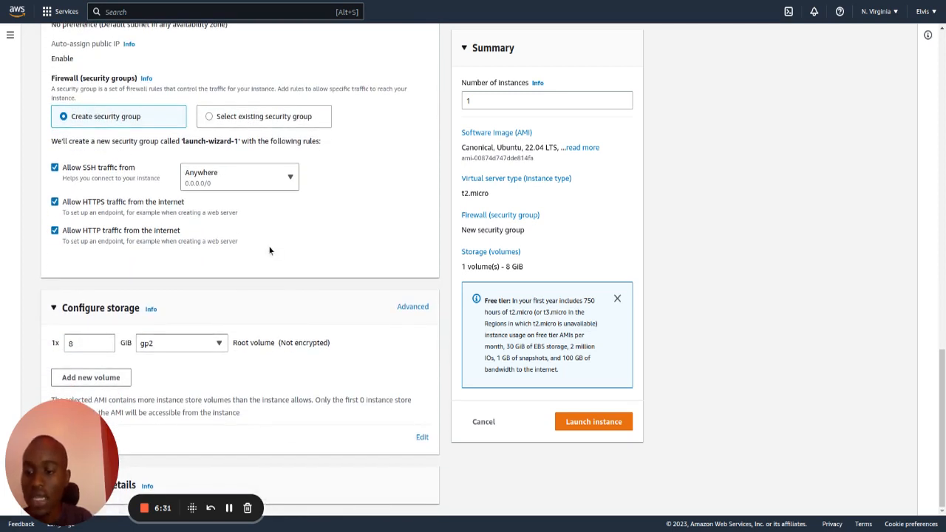
mouse_move(232, 364)
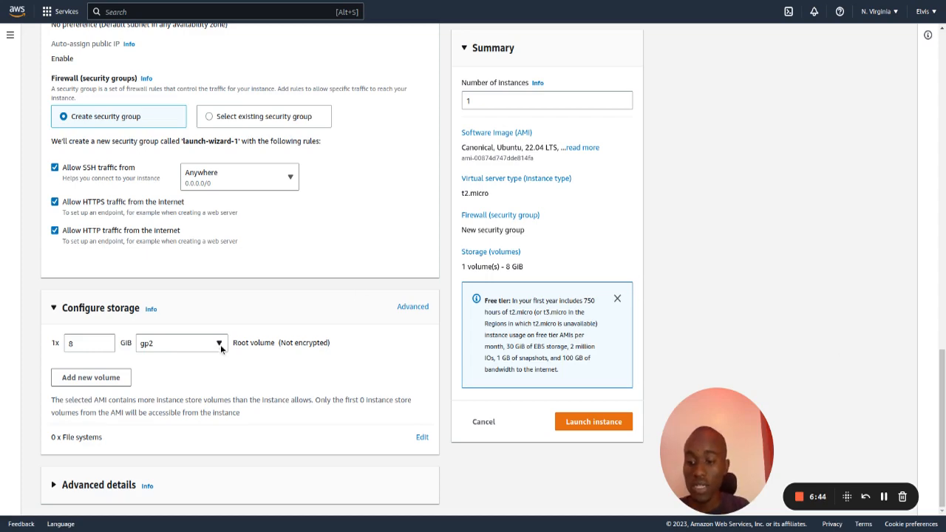
mouse_move(93, 493)
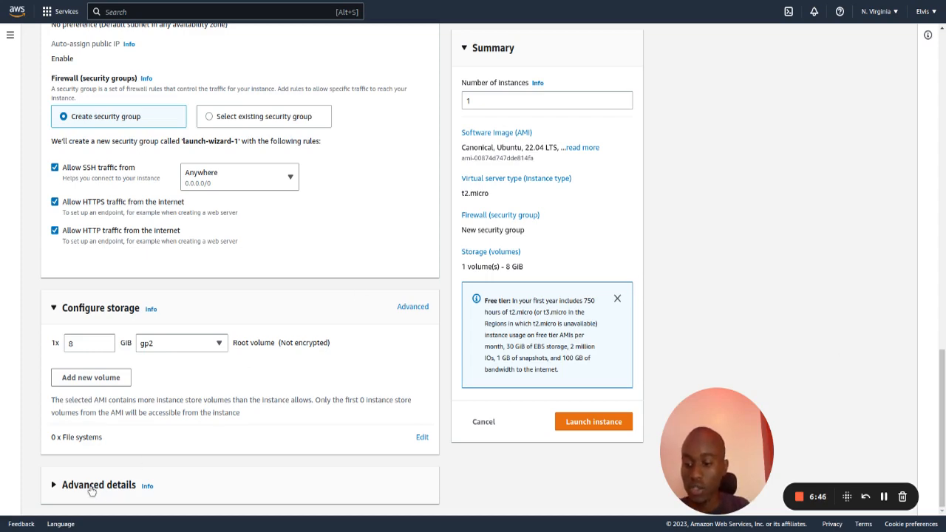
click(95, 482)
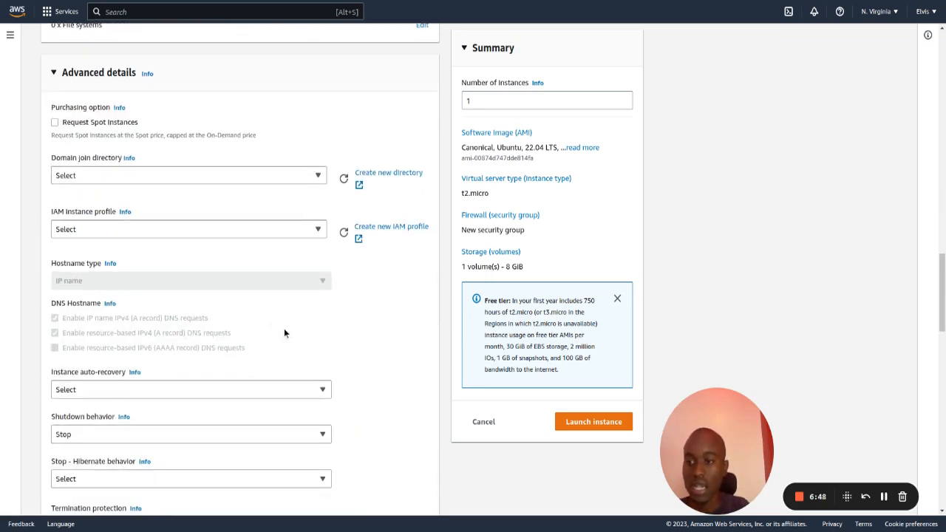
mouse_move(293, 328)
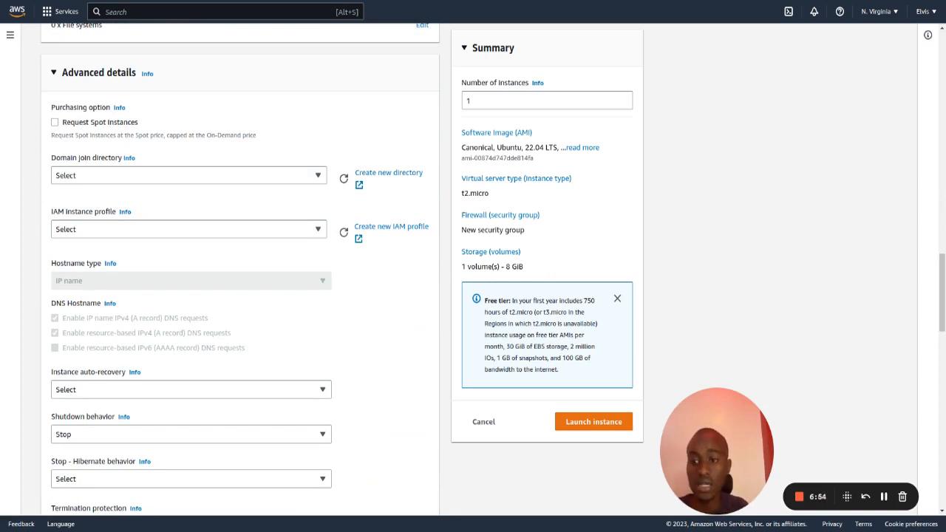
mouse_move(305, 331)
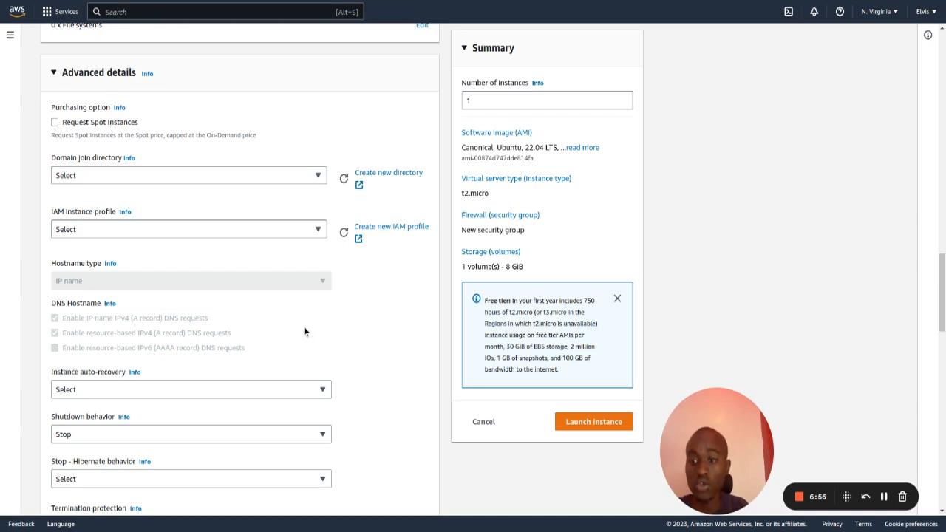
scroll(down, 3)
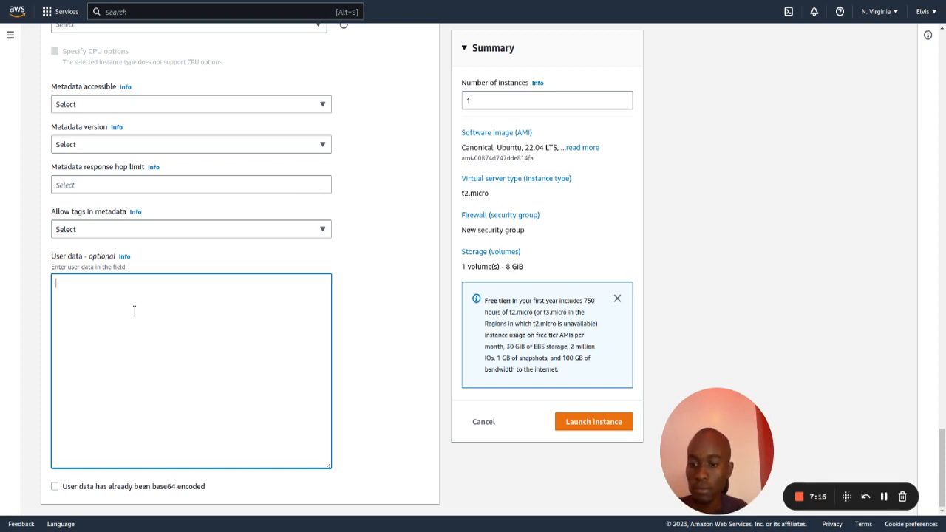
- Enter the TLJH bash install script in User data with admin user Elvis
text(#!/bin/bash)
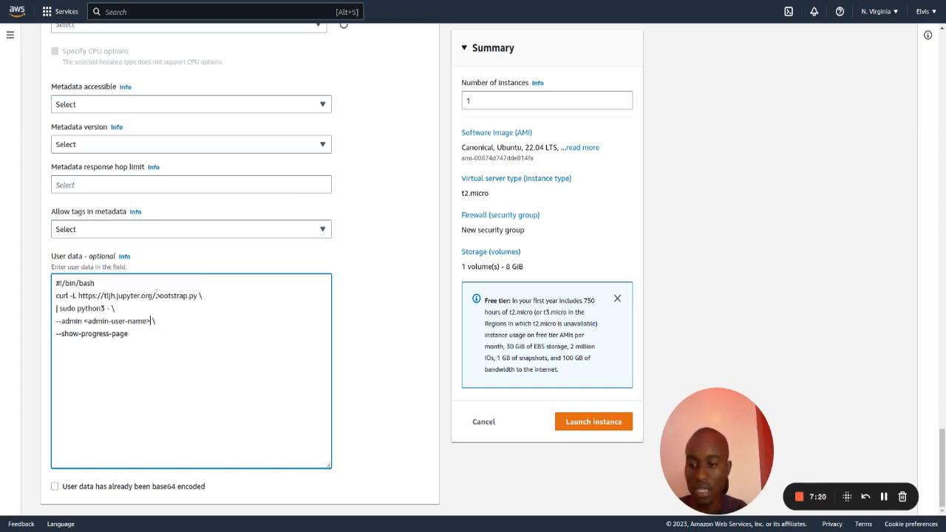
key(Backspace)
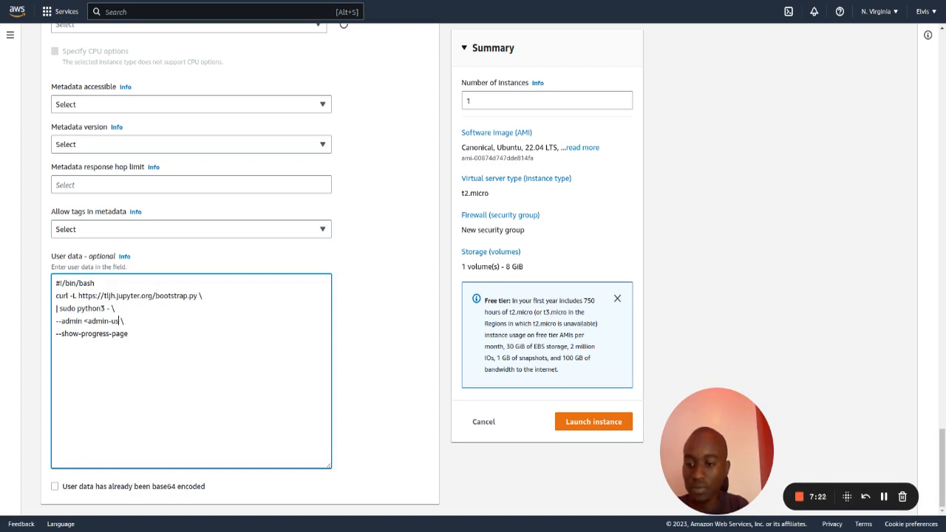
key(Backspace)
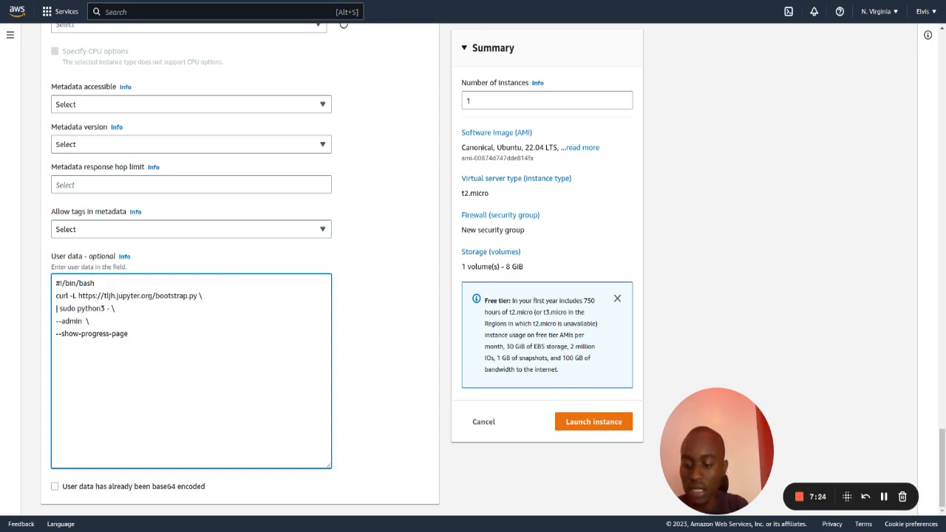
text(Elvi)
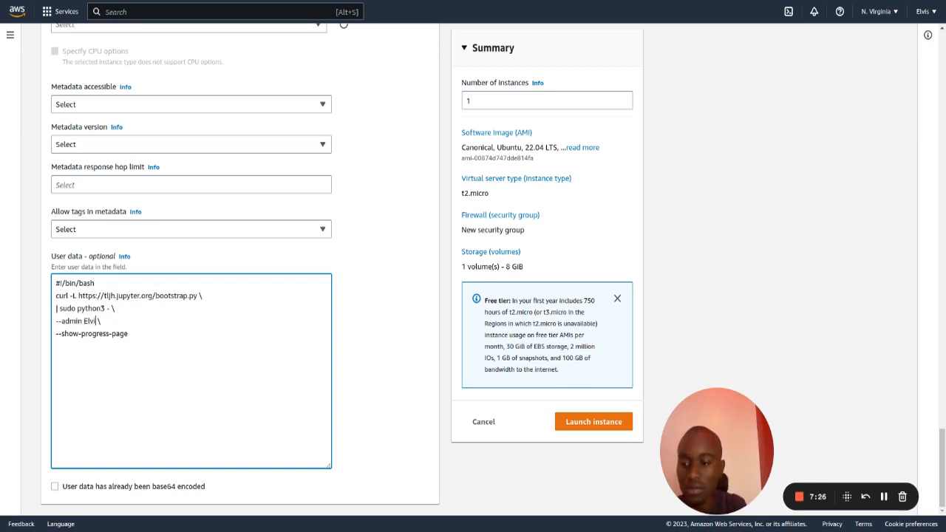
text(s)
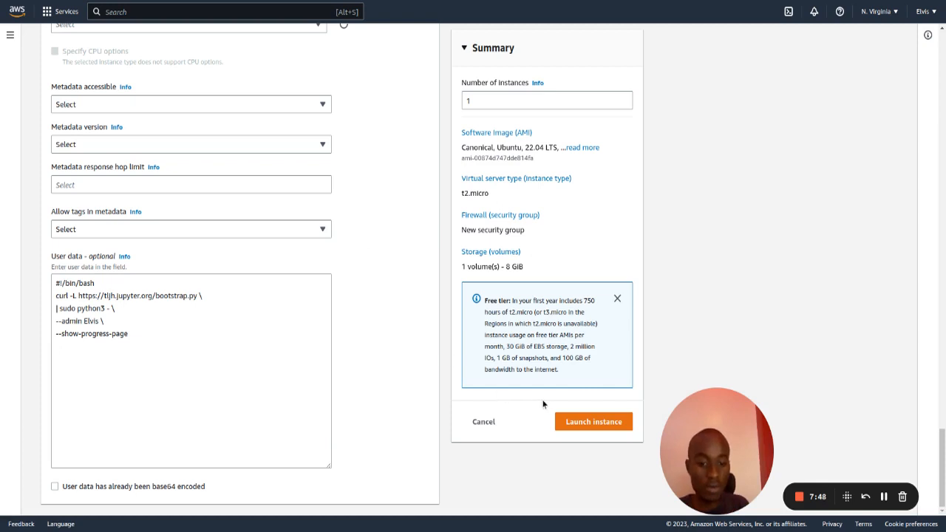
- Launch the configured JupyterHubTutorial instance
click(593, 421)
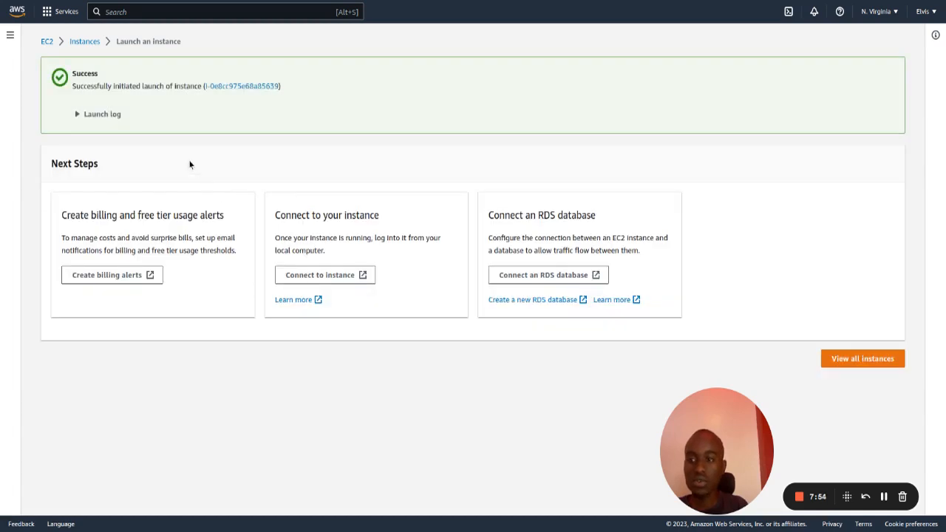
mouse_move(127, 101)
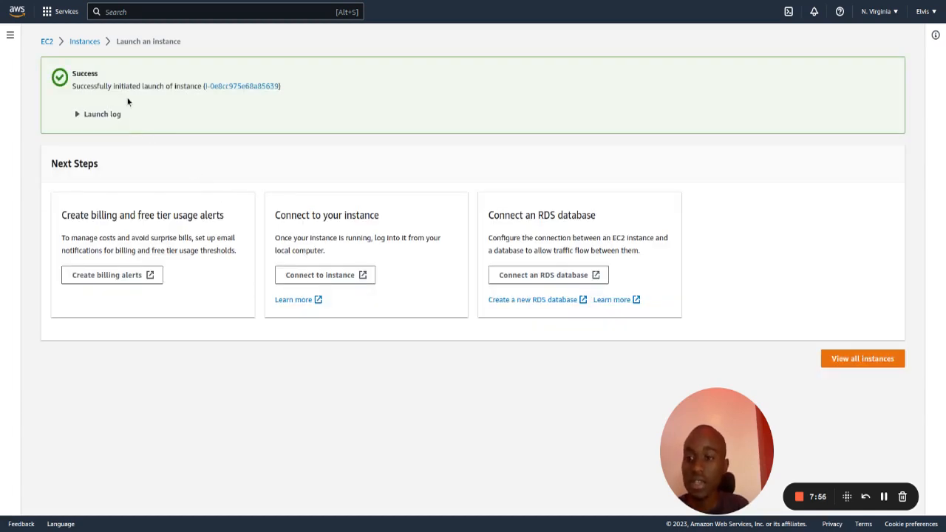
mouse_move(115, 86)
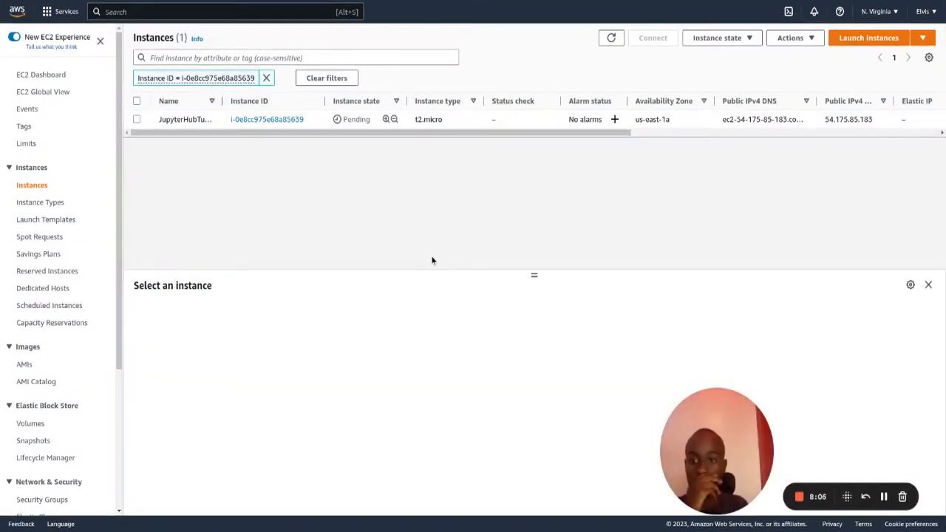
mouse_move(279, 201)
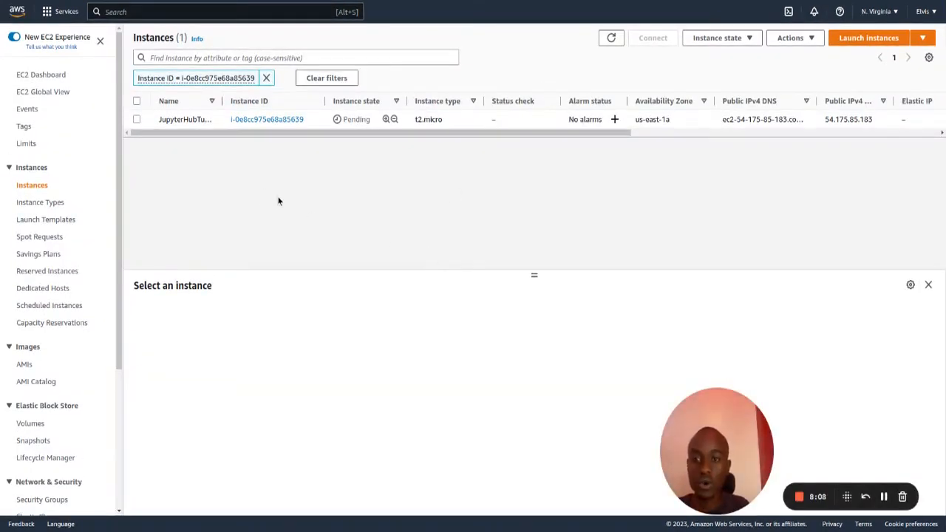
mouse_move(262, 153)
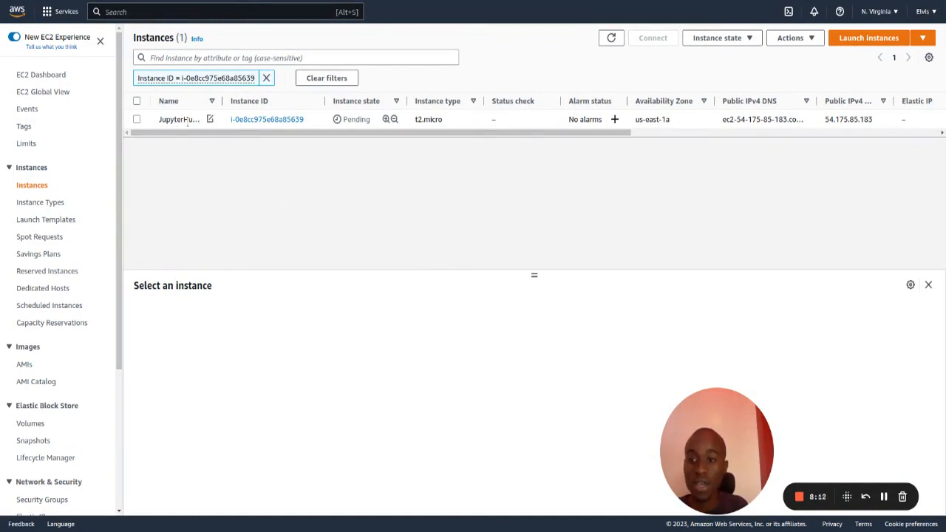
- Open the JupyterHubTutorial instance details and copy its public IPv4 address
click(136, 119)
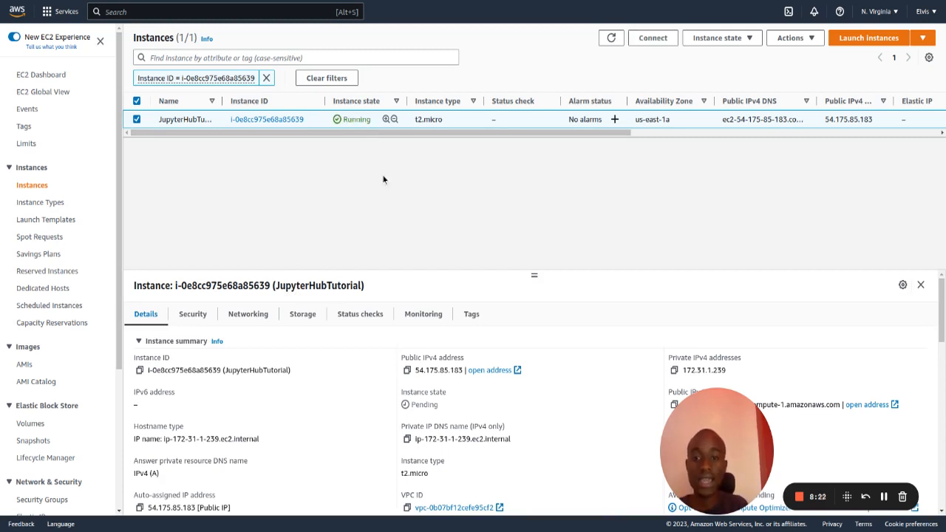
mouse_move(420, 165)
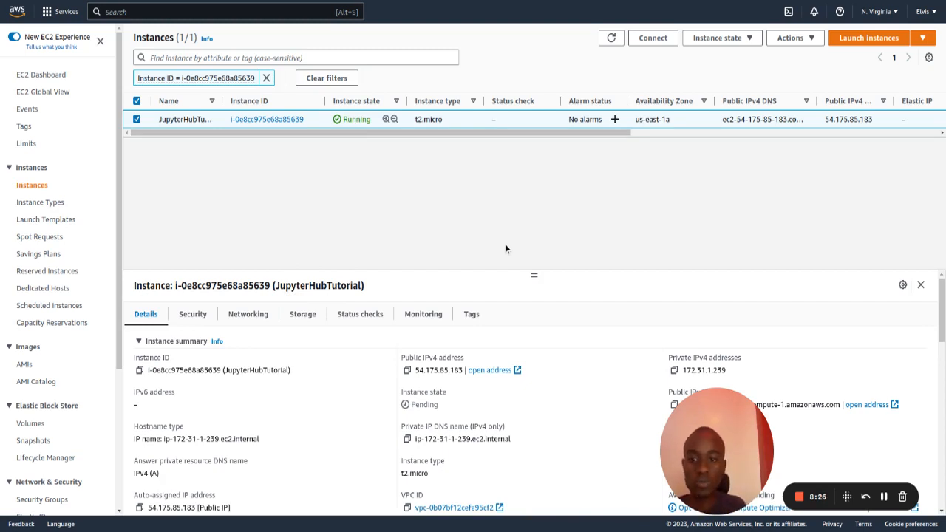
mouse_move(388, 234)
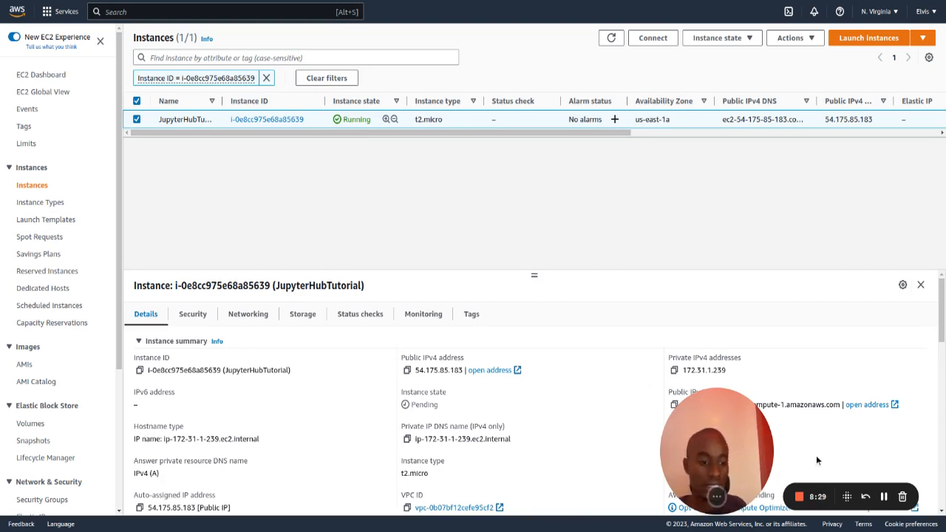
mouse_move(733, 255)
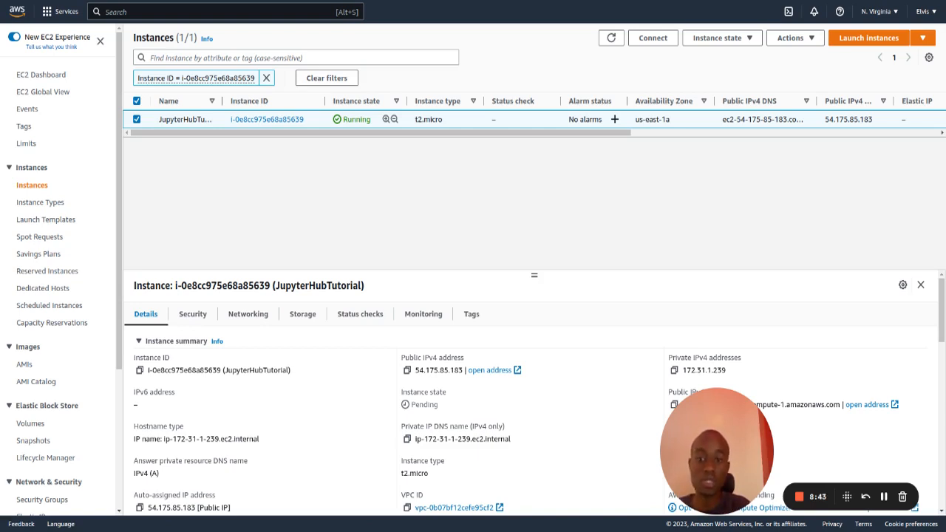
mouse_move(429, 268)
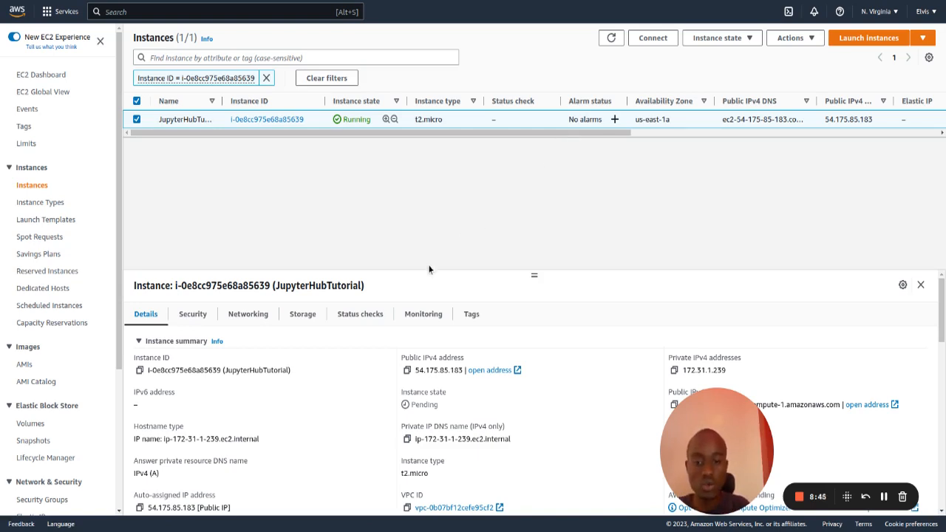
mouse_move(449, 311)
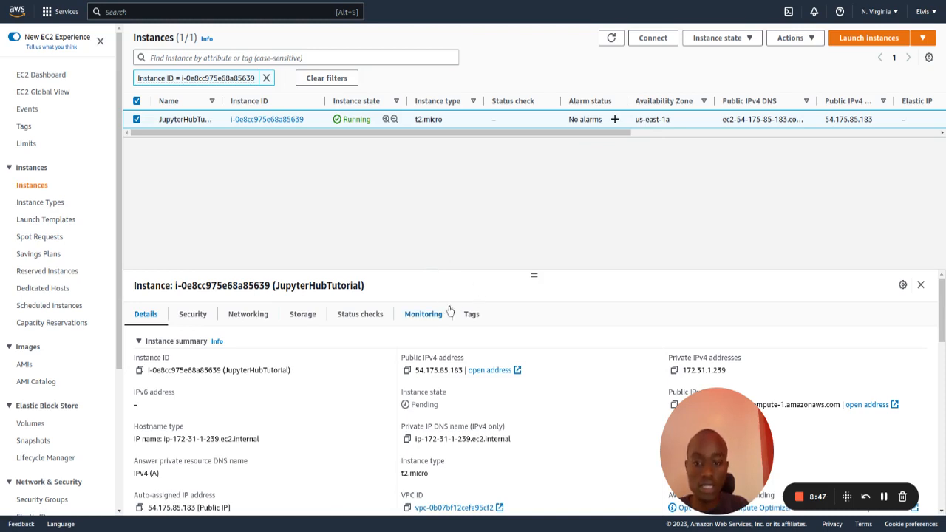
click(405, 370)
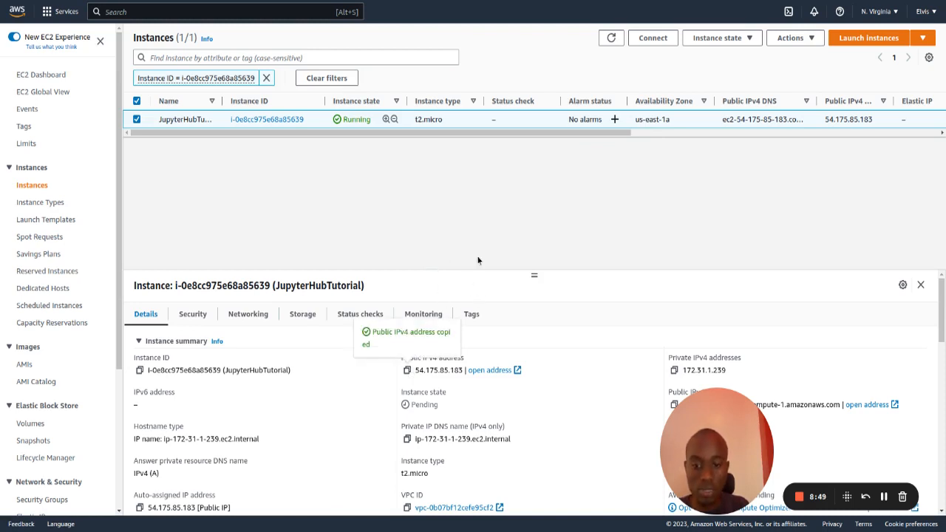
mouse_move(595, 5)
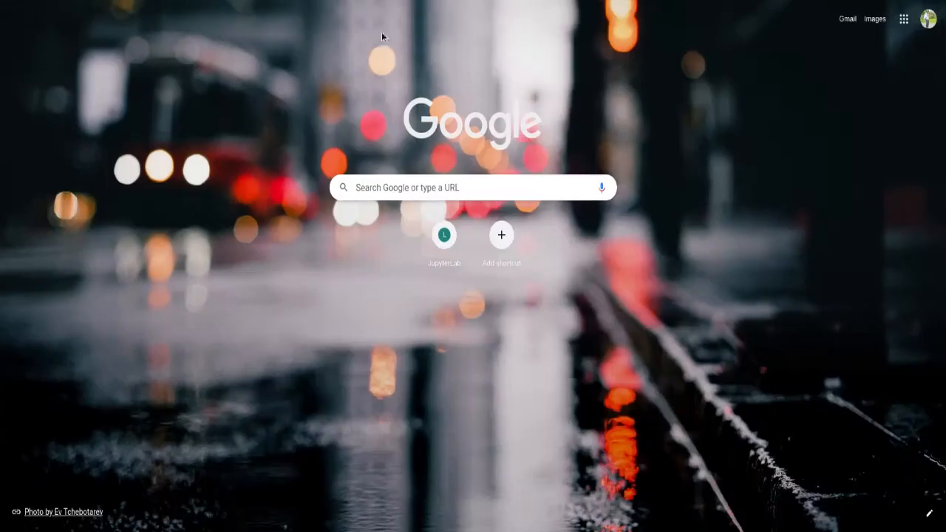
mouse_move(197, 4)
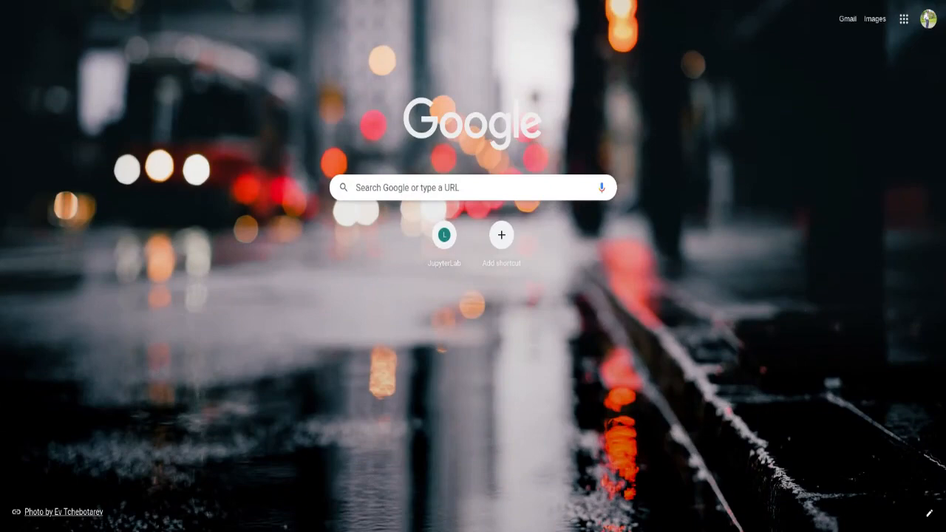
mouse_move(205, 186)
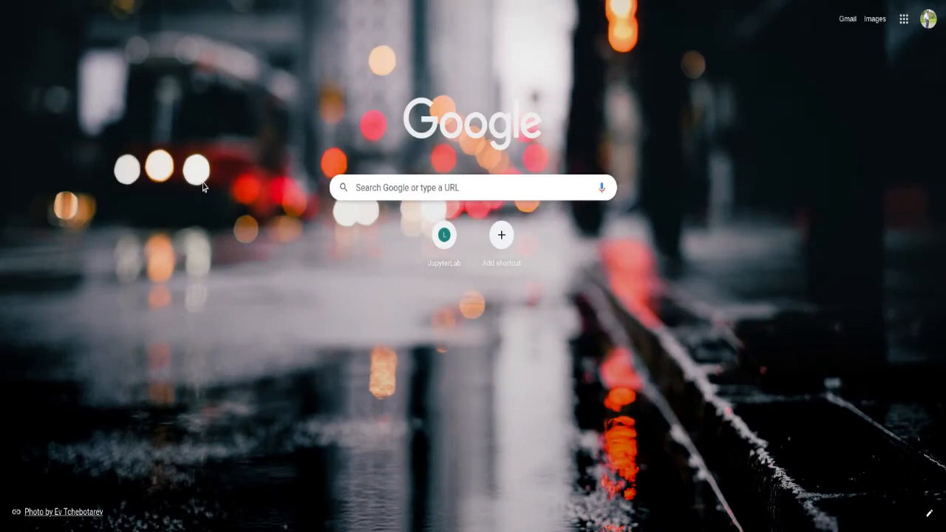
- Load the instance's public IPv4 address in a new tab to view TLJH's install-in-progress page
click(444, 235)
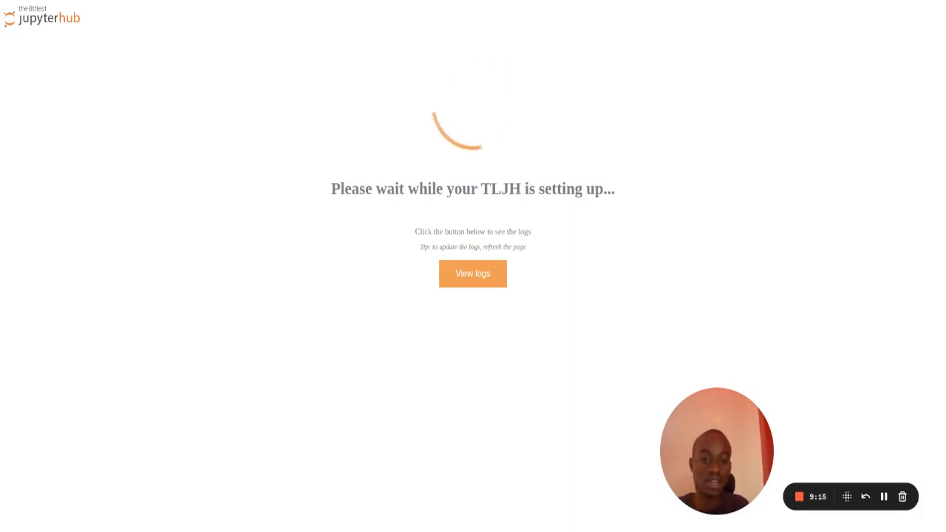
mouse_move(405, 211)
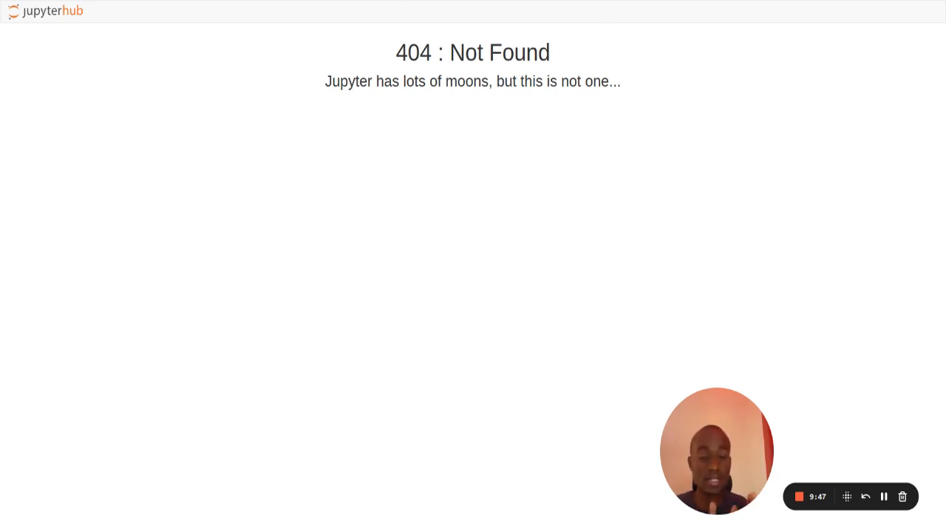
mouse_move(680, 49)
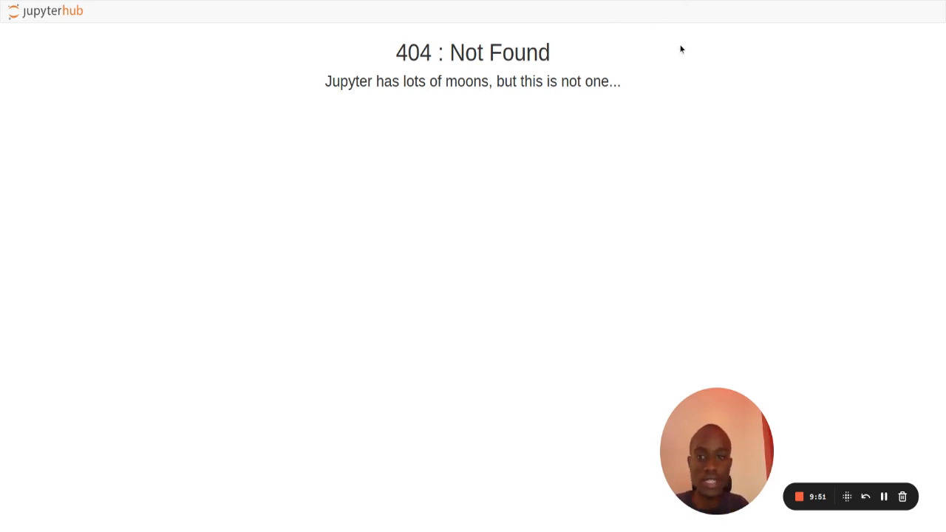
mouse_move(723, 15)
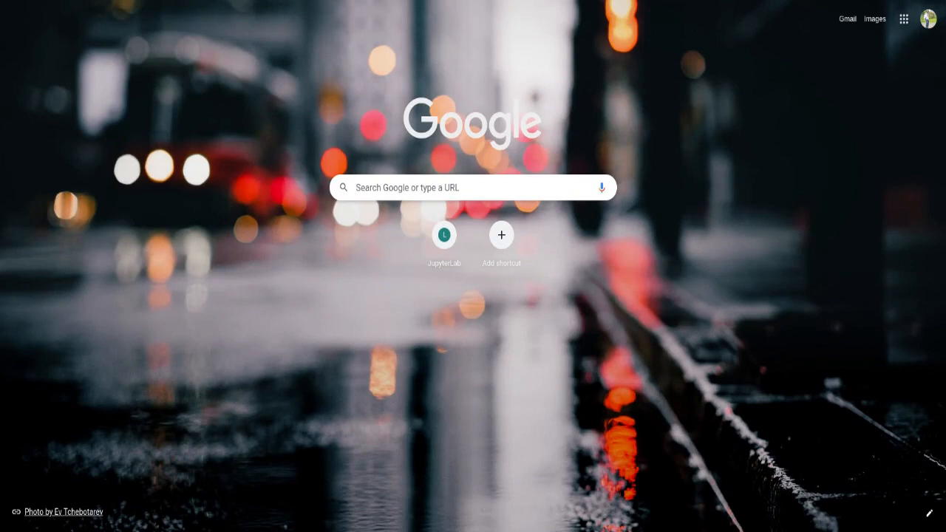
- Reload the public IP address in a new tab to reach the JupyterHub sign-in page
click(443, 235)
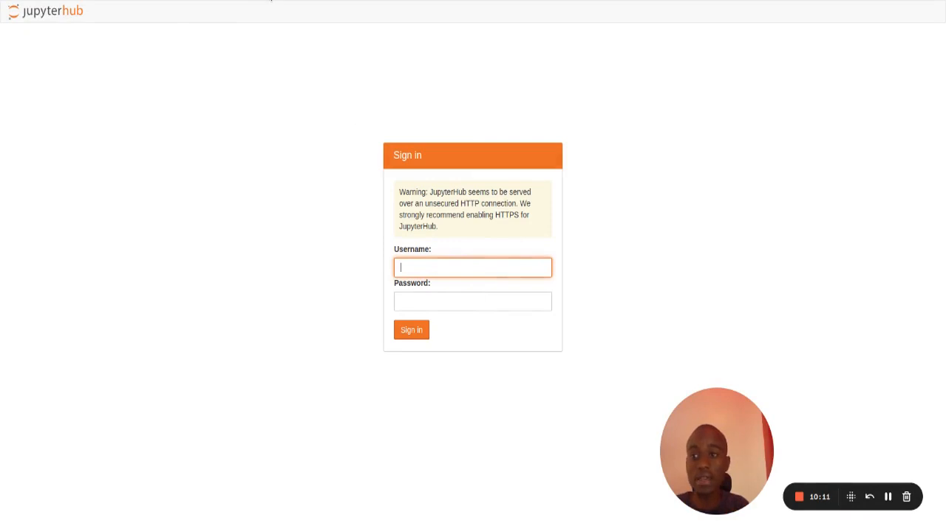
mouse_move(255, 116)
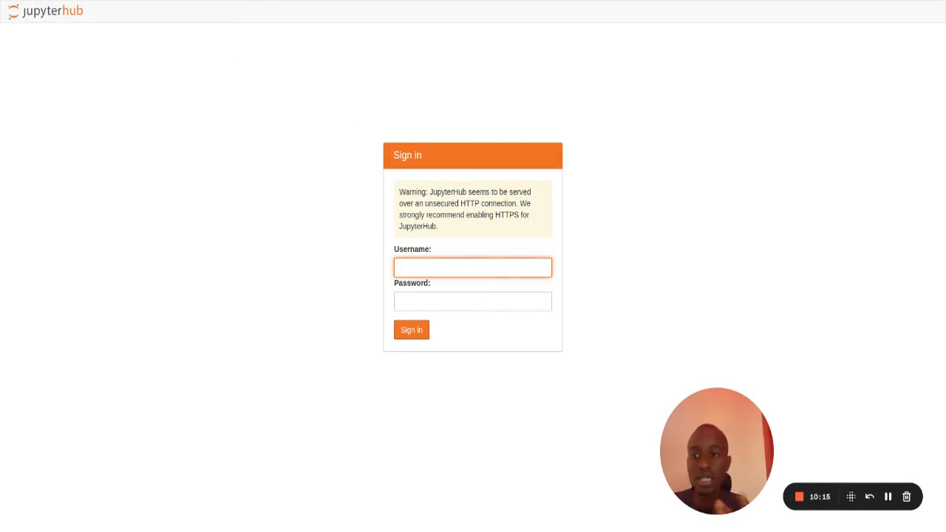
- Sign in to JupyterHub as Elvis with a password
click(472, 267)
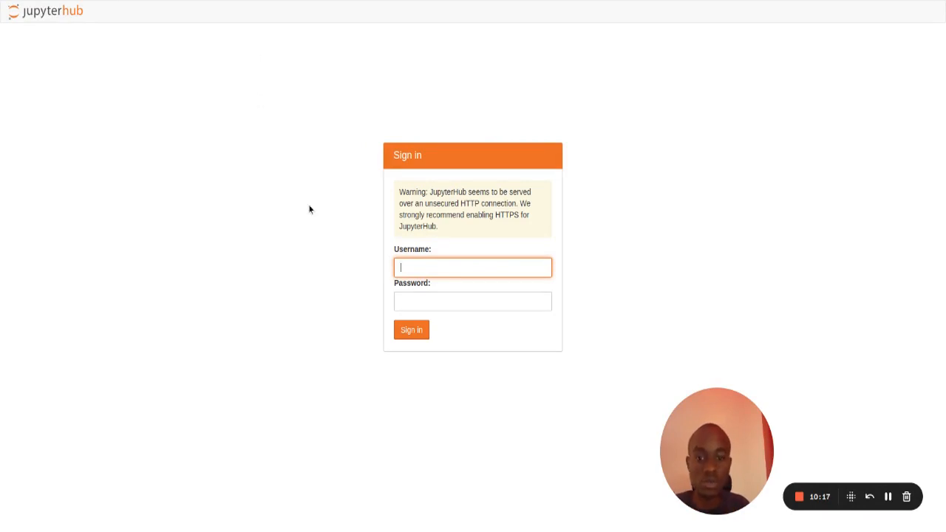
mouse_move(579, 217)
text(Elvis)
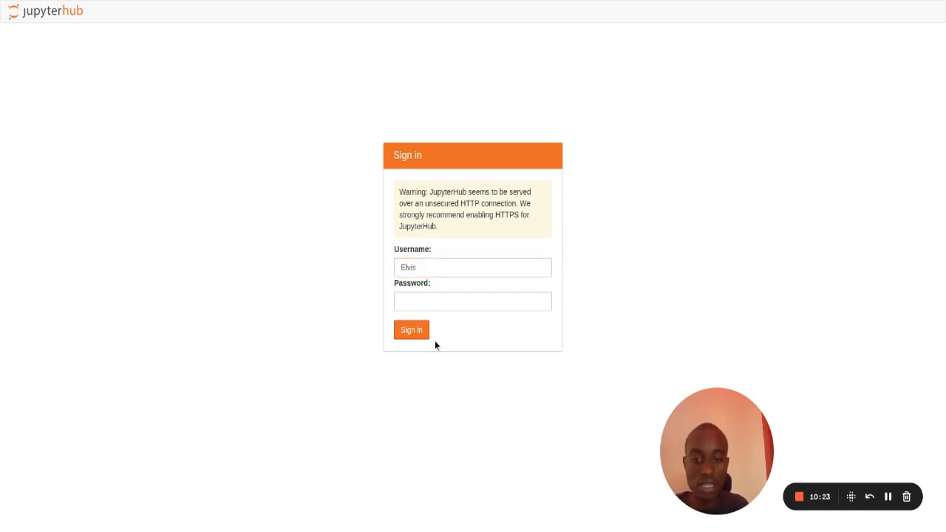
click(472, 300)
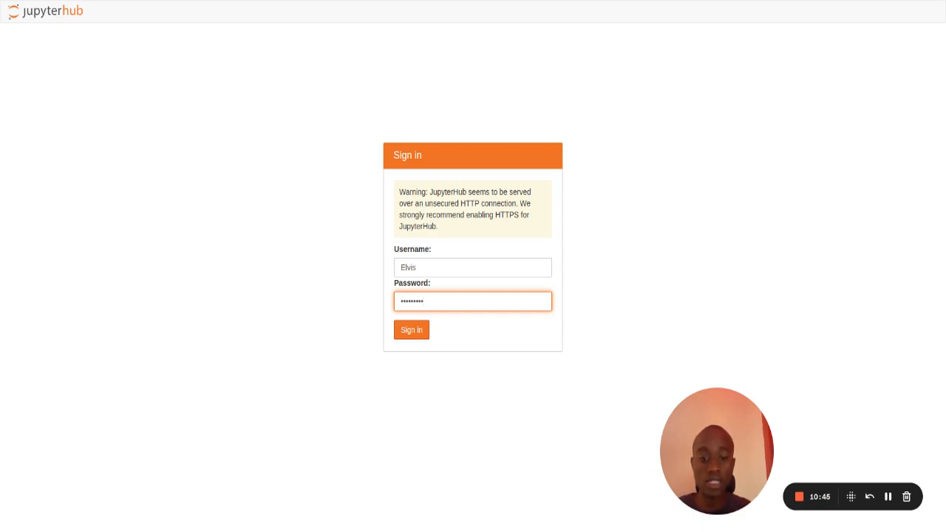
text(•)
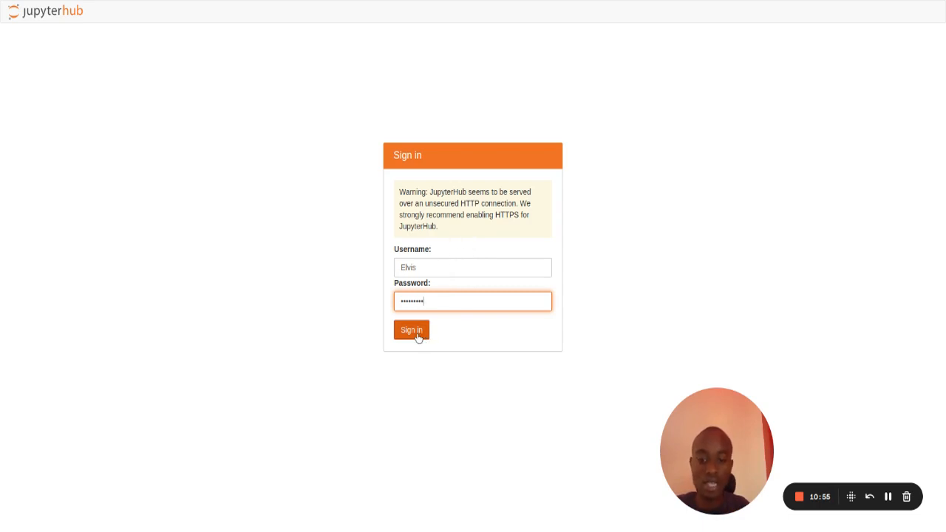
click(411, 329)
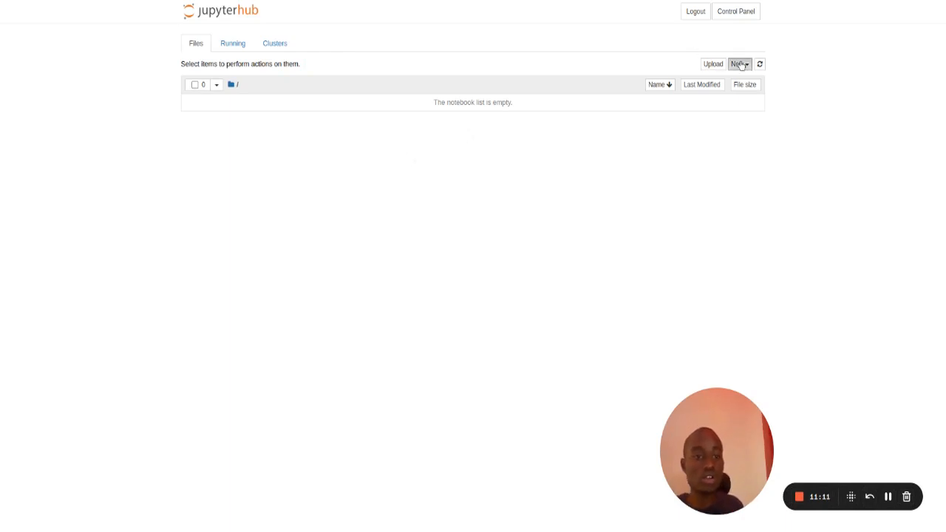
- Create a Python 3 notebook, Untitled.ipynb, from the New menu in Files
click(741, 63)
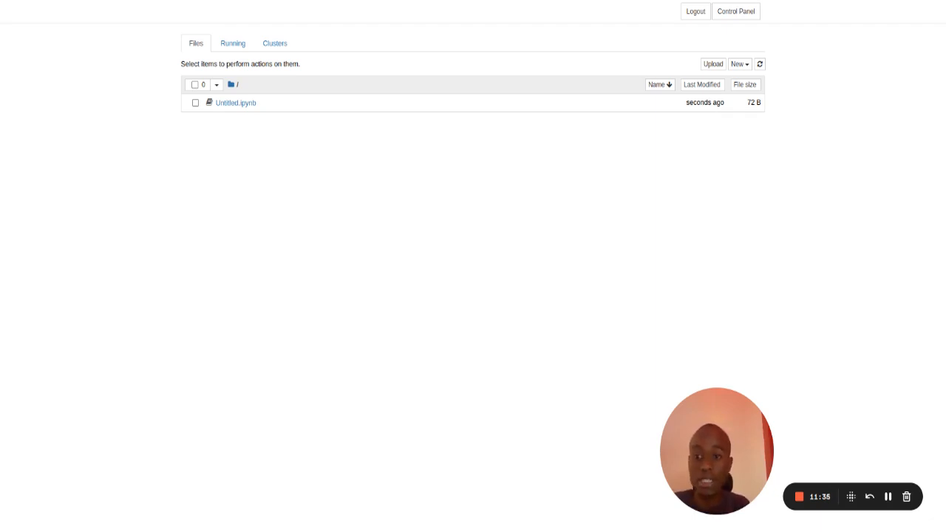
mouse_move(363, 173)
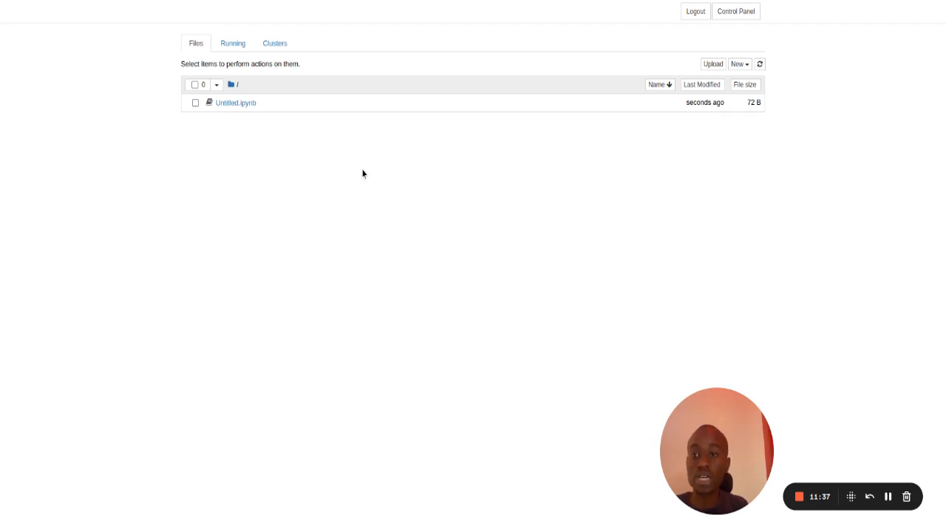